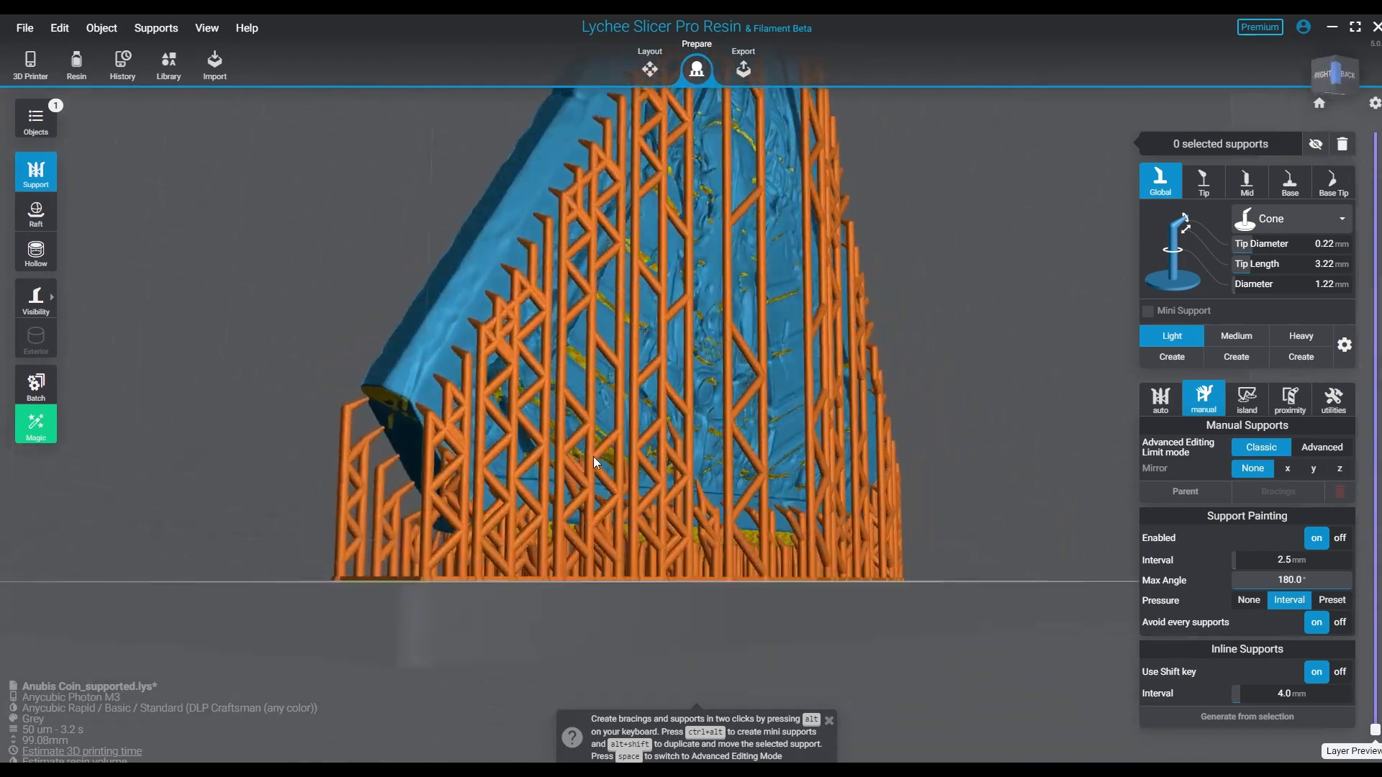
# Orbit around the coin to inspect the supports, bracing lattice and support tips from below
pyautogui.moveTo(595, 352); pyautogui.dragTo(613, 511)
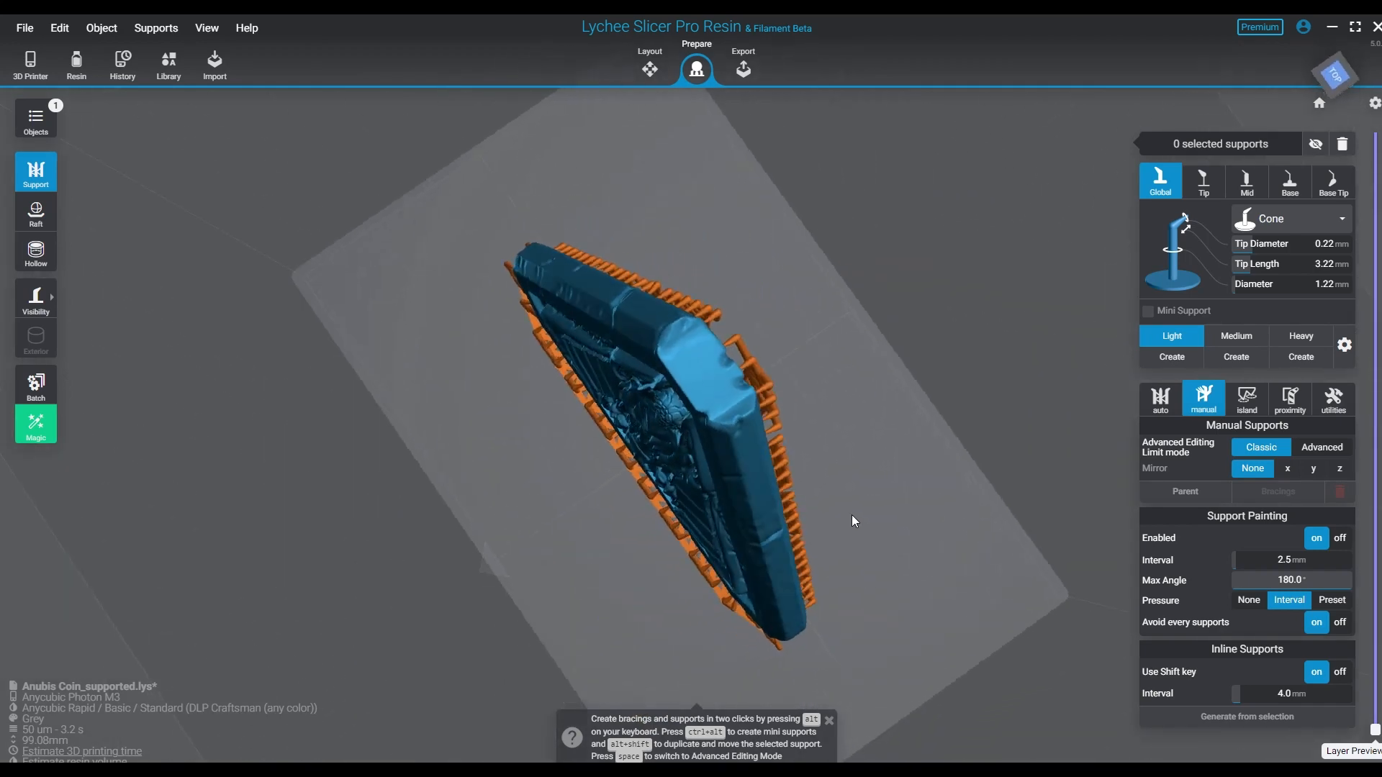
pyautogui.moveTo(853, 521); pyautogui.dragTo(926, 405)
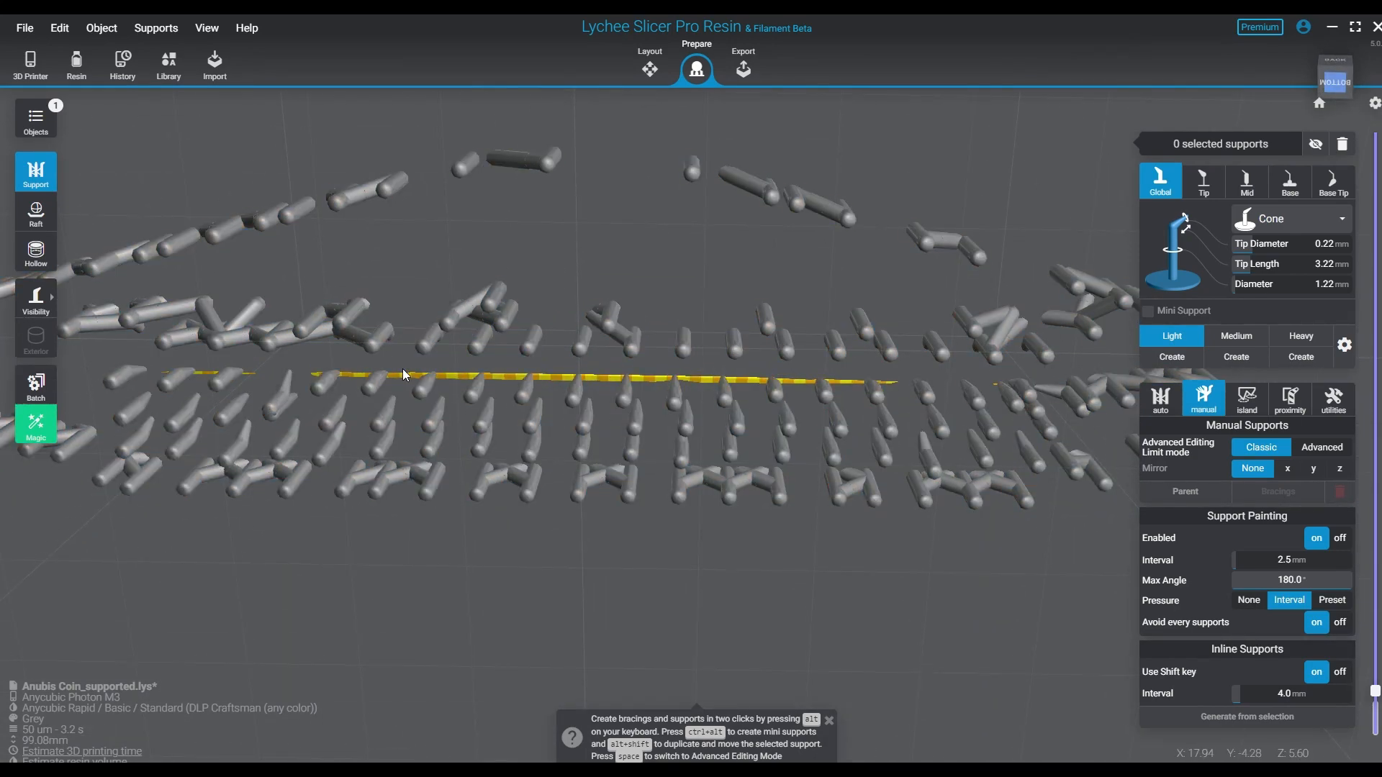
pyautogui.moveTo(404, 375); pyautogui.dragTo(665, 514)
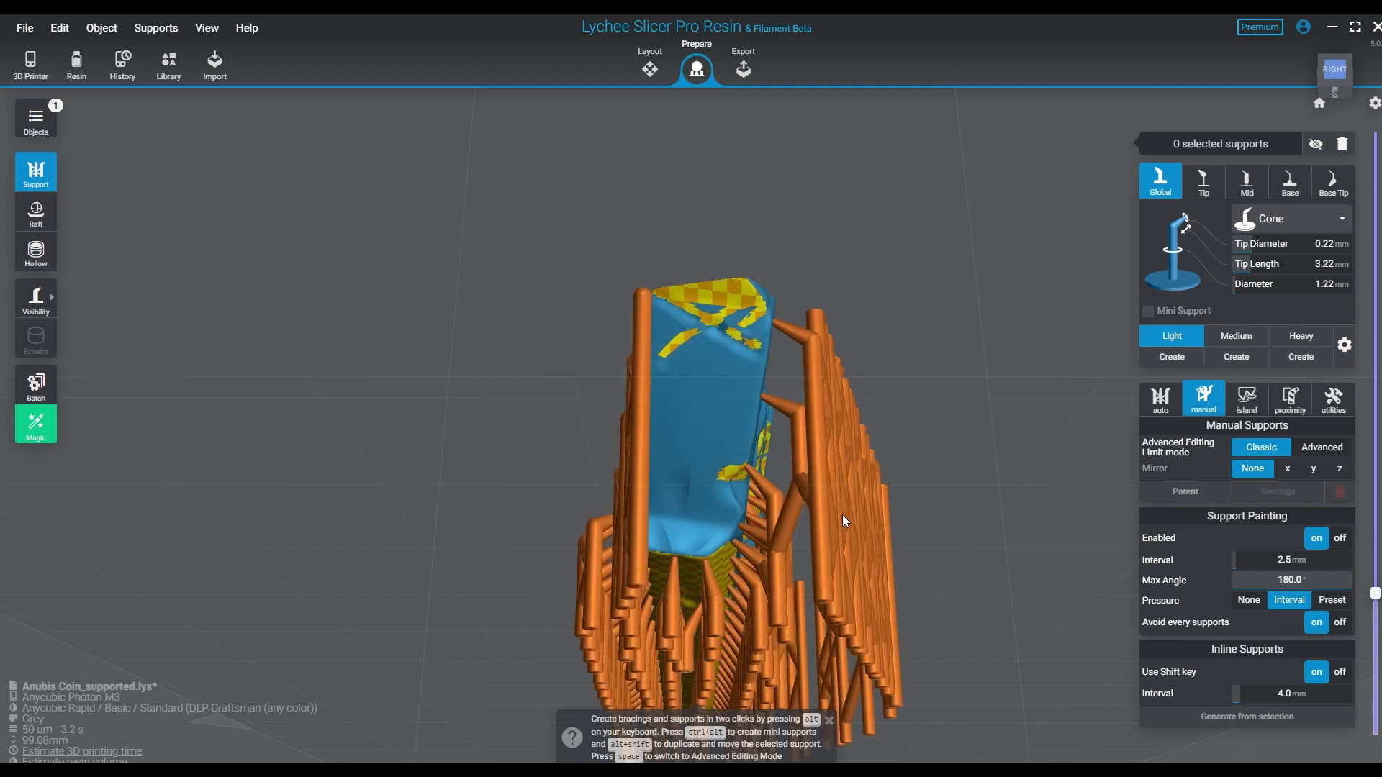
pyautogui.moveTo(844, 520); pyautogui.dragTo(511, 595)
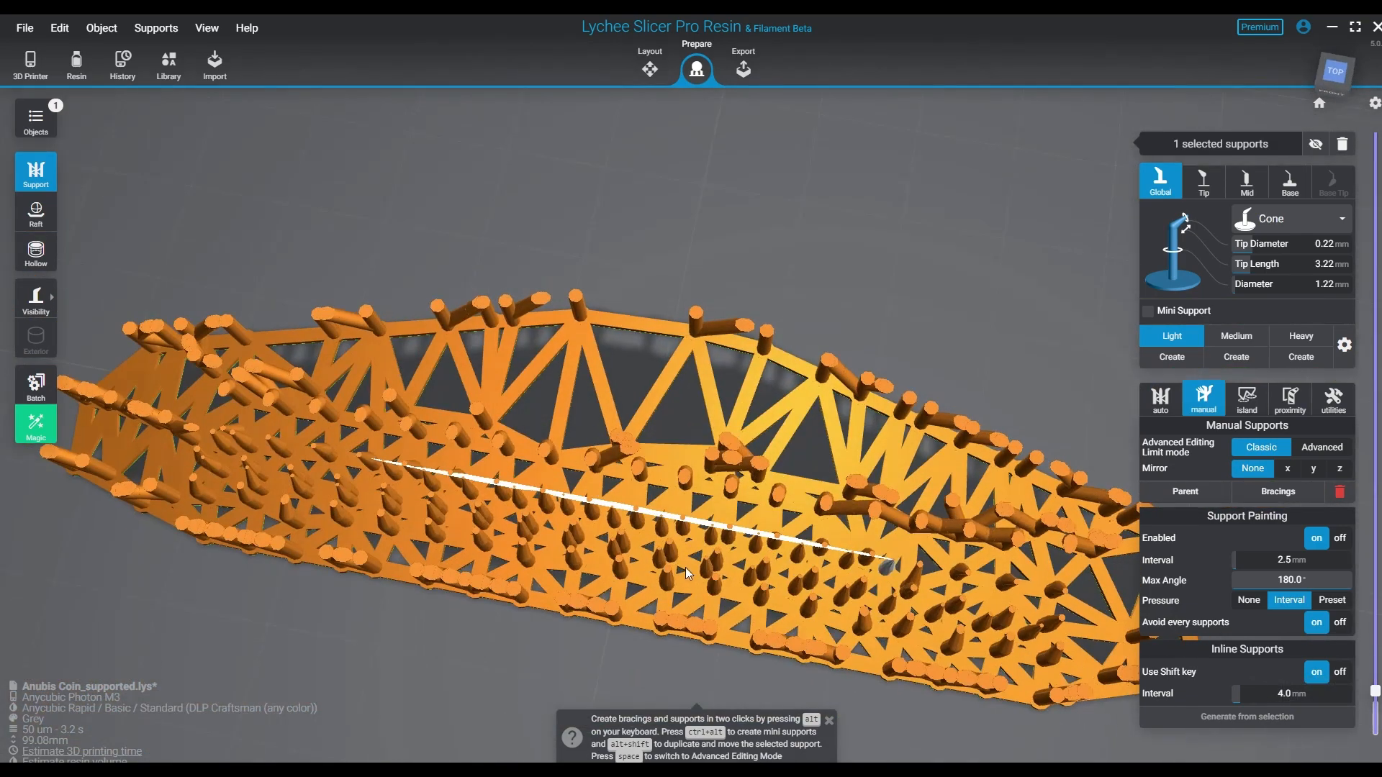
pyautogui.scroll(3)
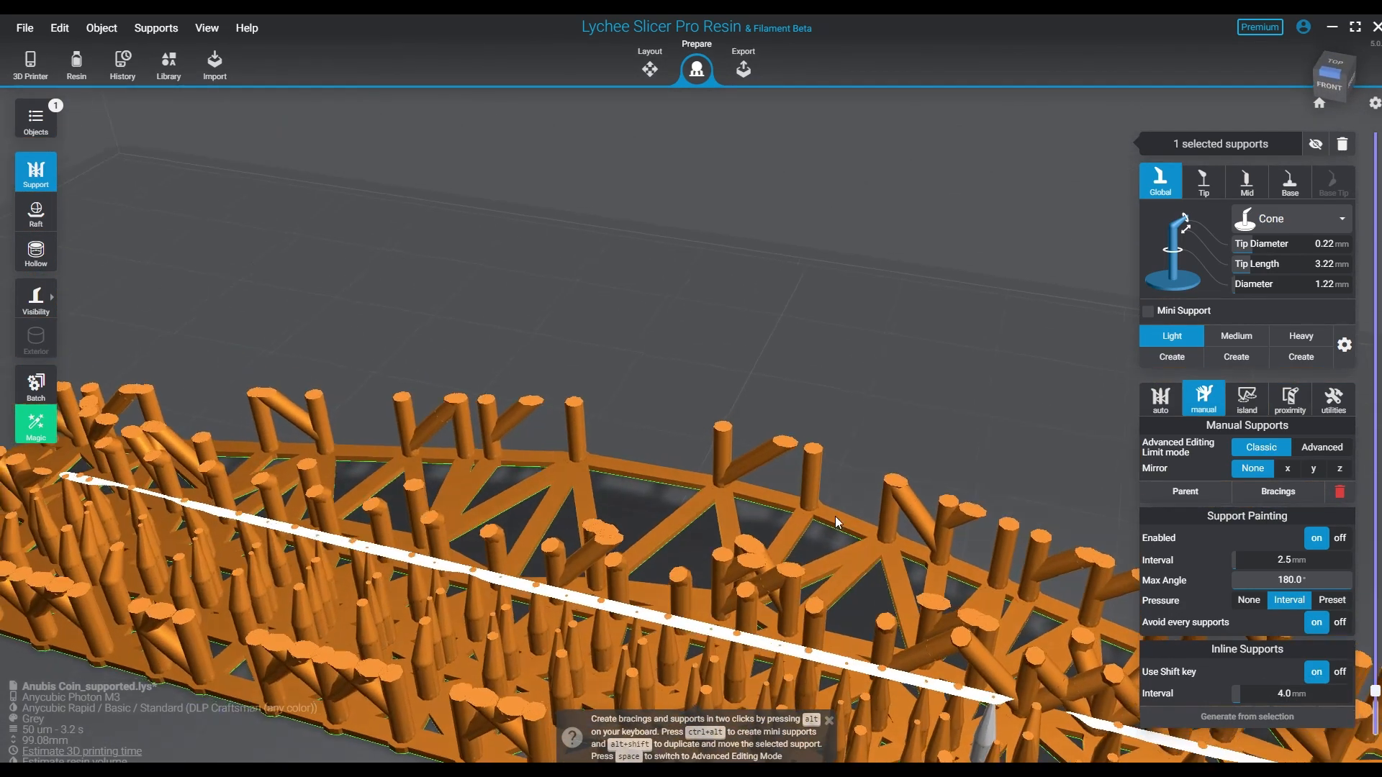
pyautogui.moveTo(835, 521); pyautogui.dragTo(589, 531)
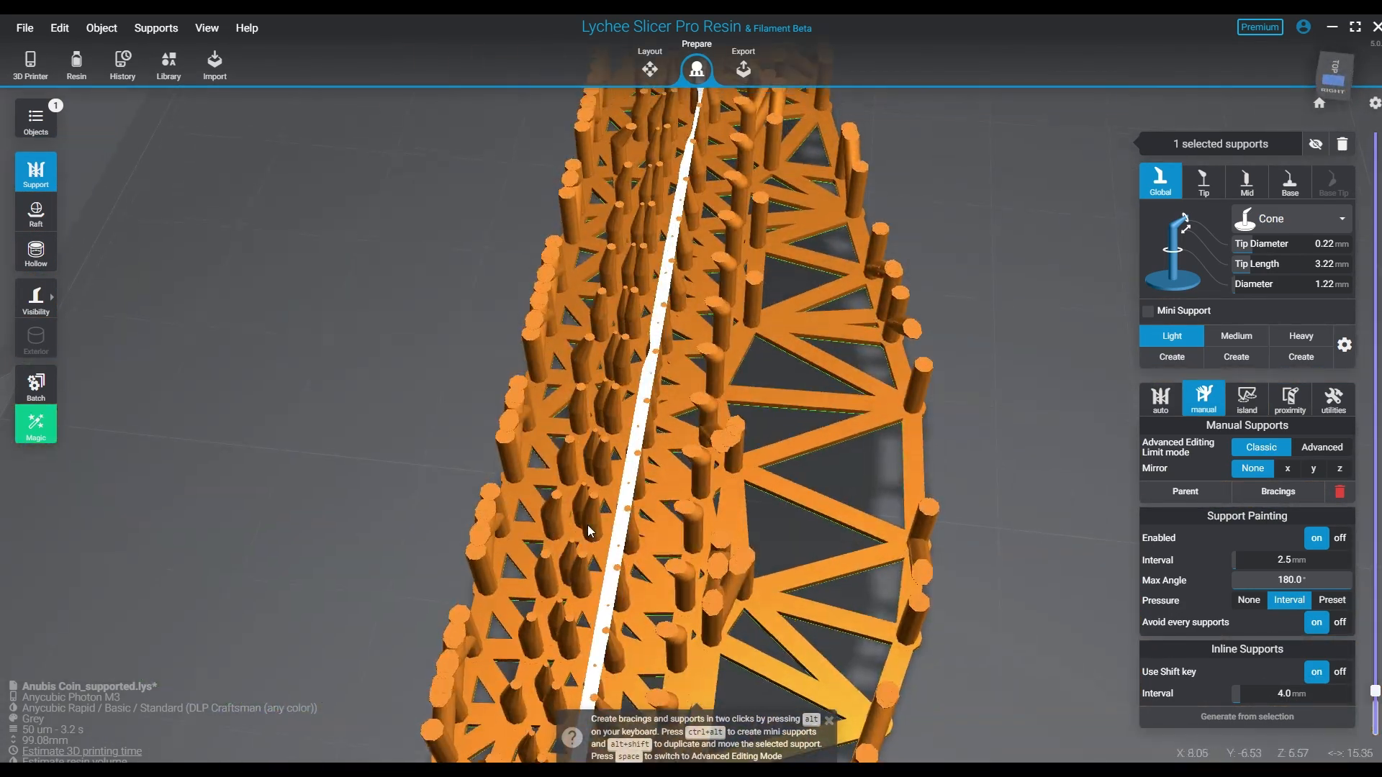
pyautogui.moveTo(618, 529); pyautogui.dragTo(678, 406)
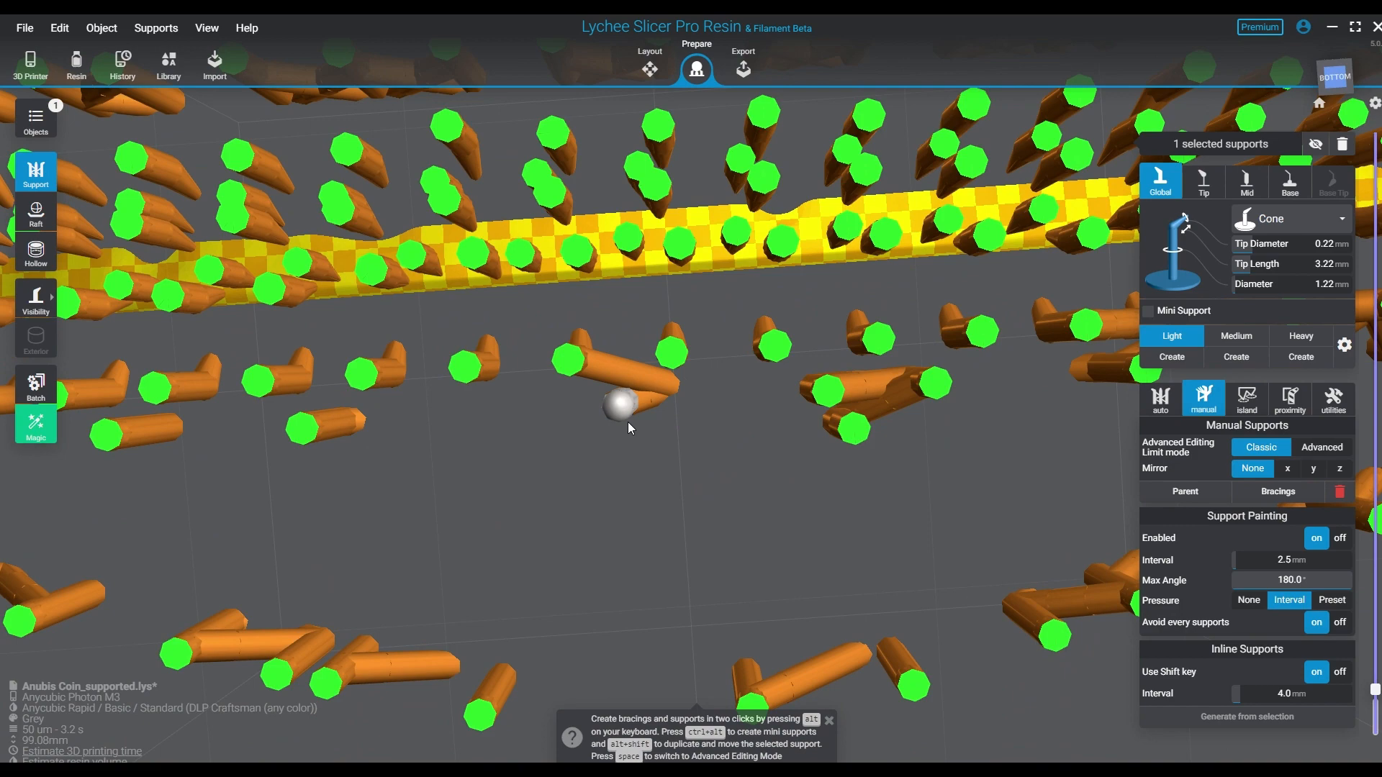
pyautogui.moveTo(631, 428); pyautogui.dragTo(538, 520)
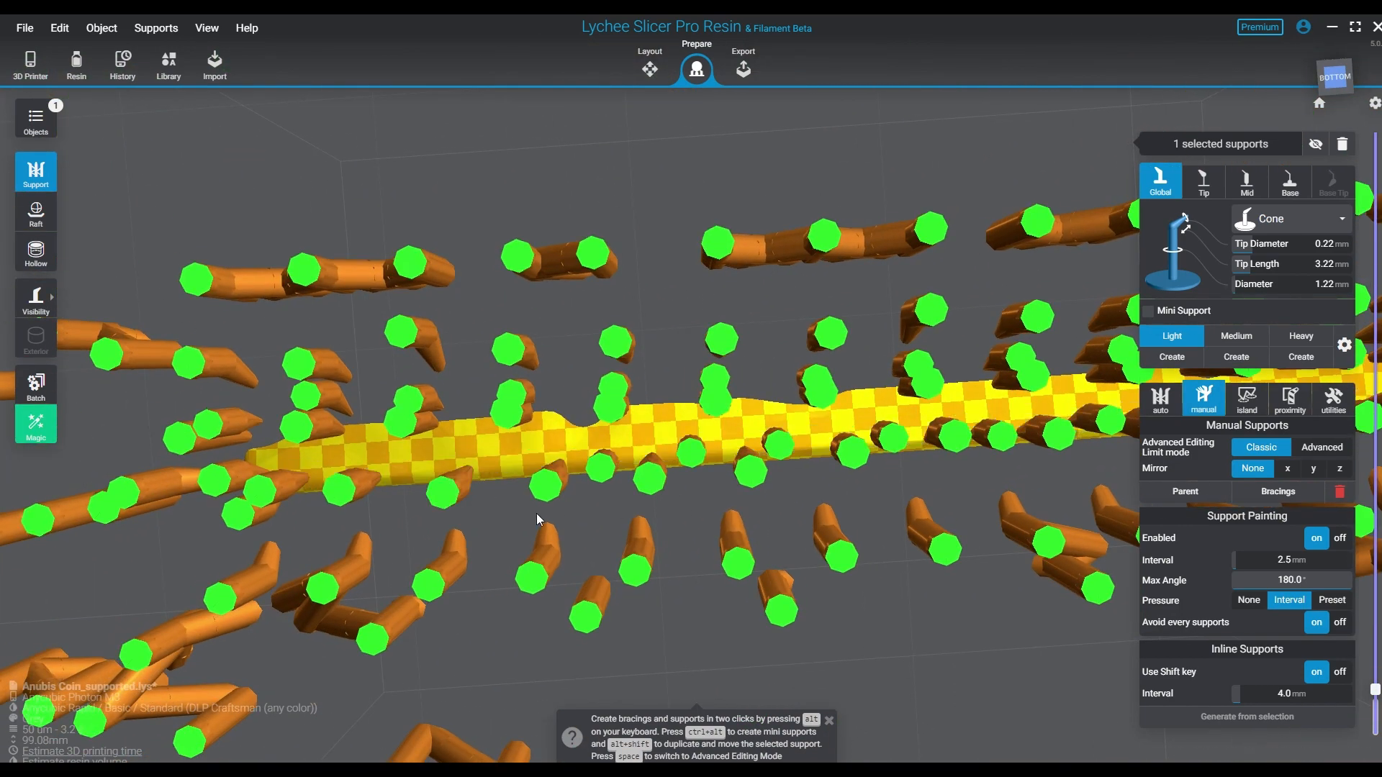
pyautogui.moveTo(537, 520); pyautogui.dragTo(763, 395)
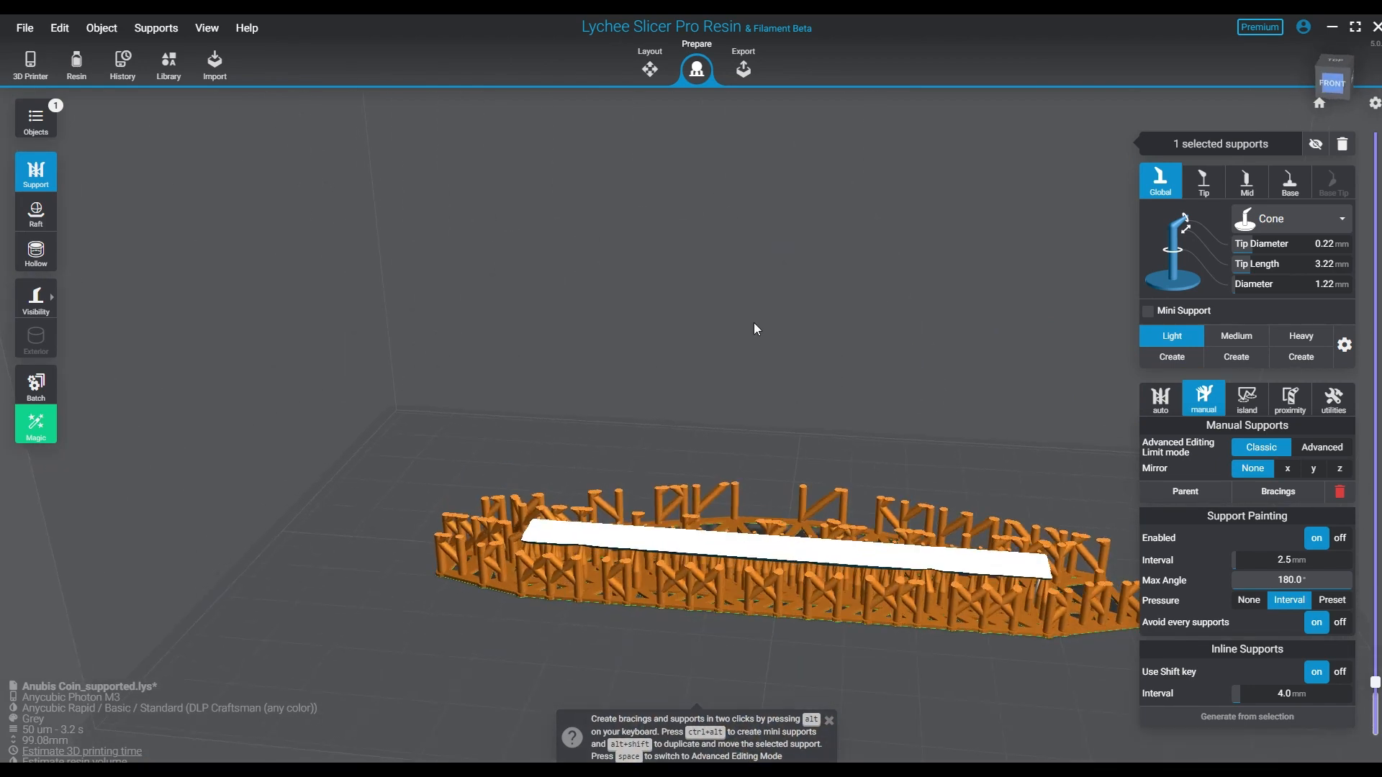
# In Layout, select the second Anubis Coin from the Objects list and repair its eight holes
pyautogui.click(649, 63)
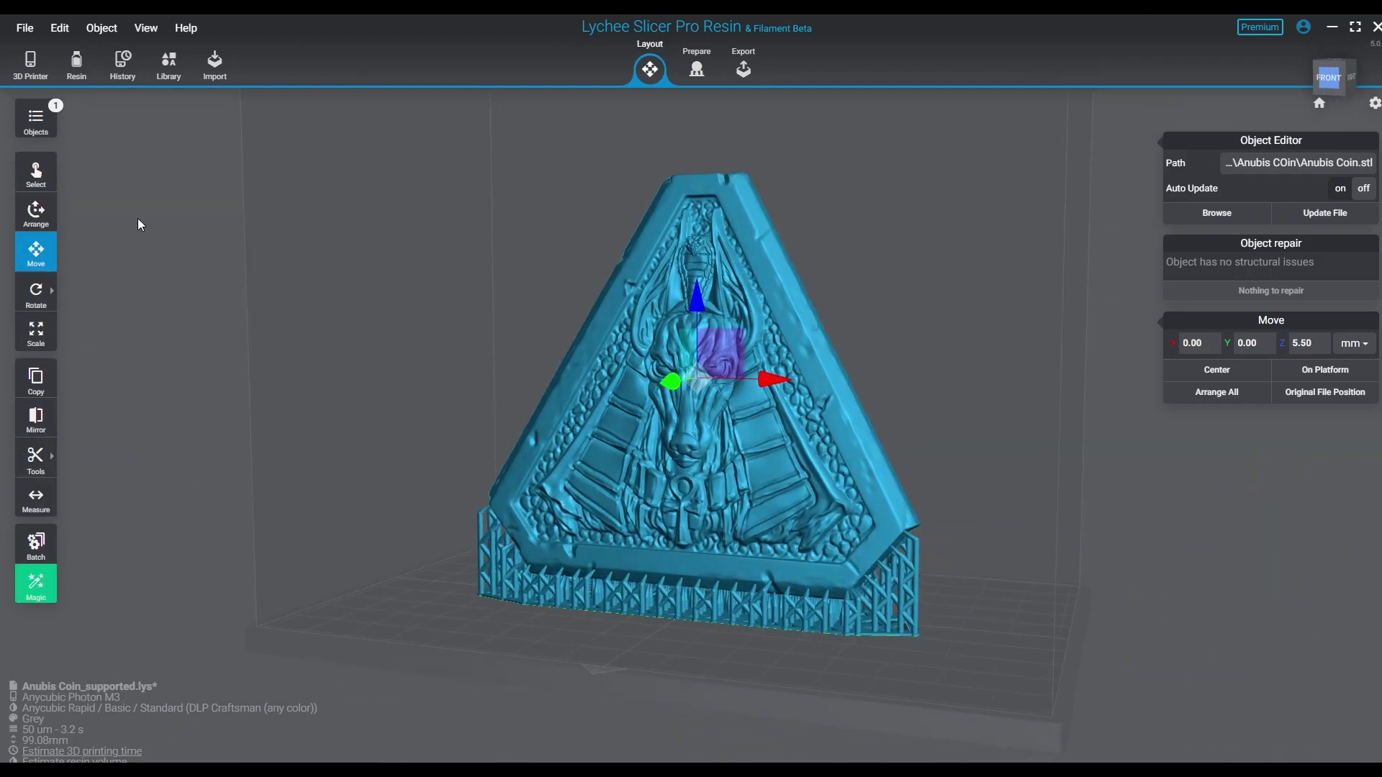
pyautogui.click(35, 119)
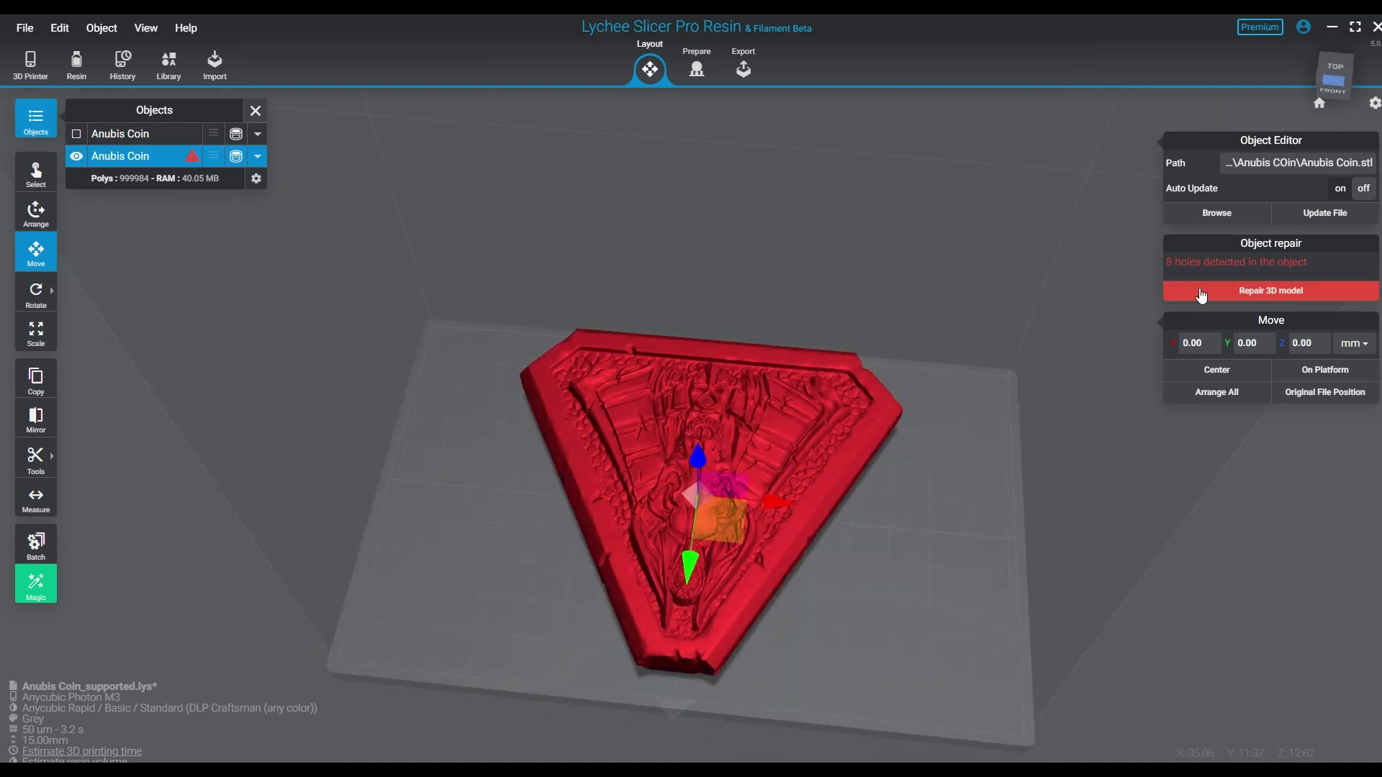
pyautogui.click(1270, 291)
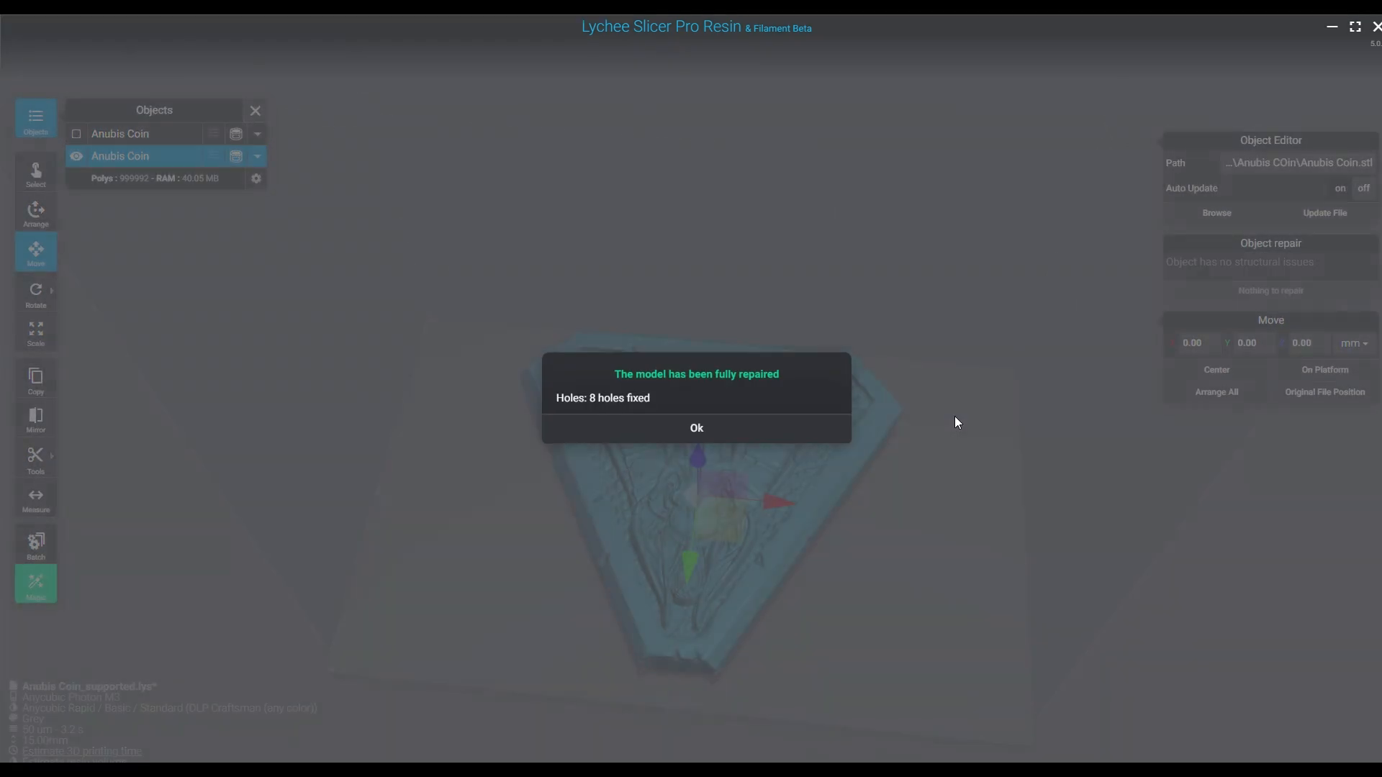
# Dismiss the repair message, tilt the coin onto a corner and raise it 5.00 mm on Z
pyautogui.click(696, 428)
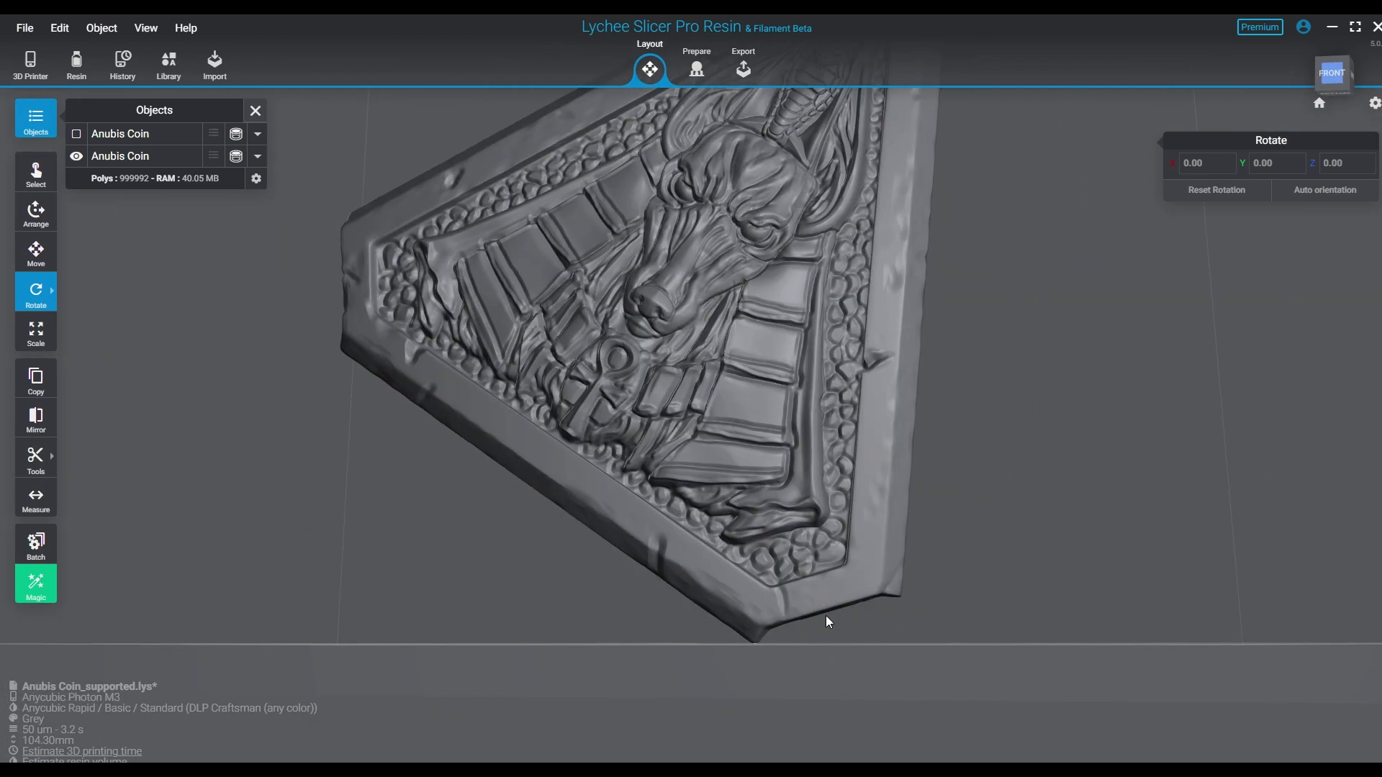
pyautogui.moveTo(827, 622); pyautogui.dragTo(652, 663)
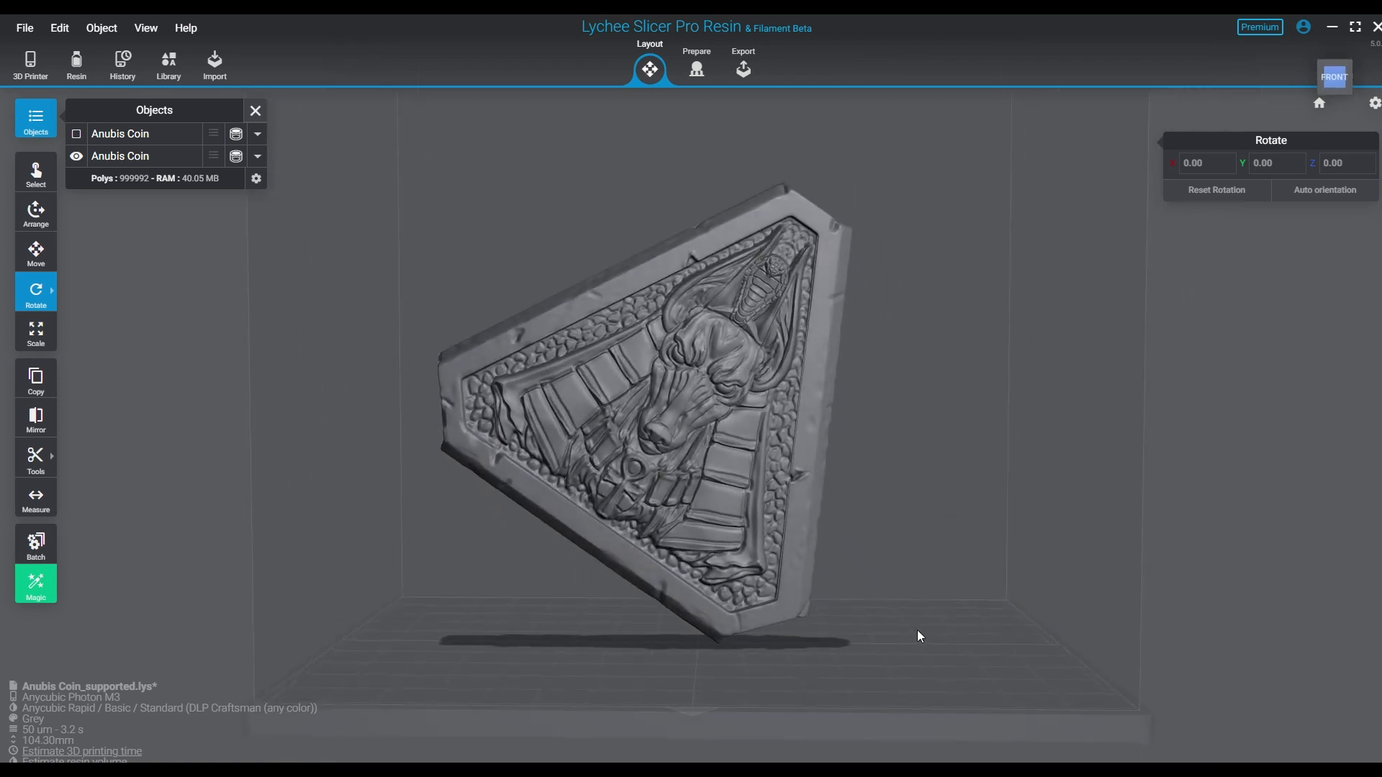
pyautogui.click(34, 292)
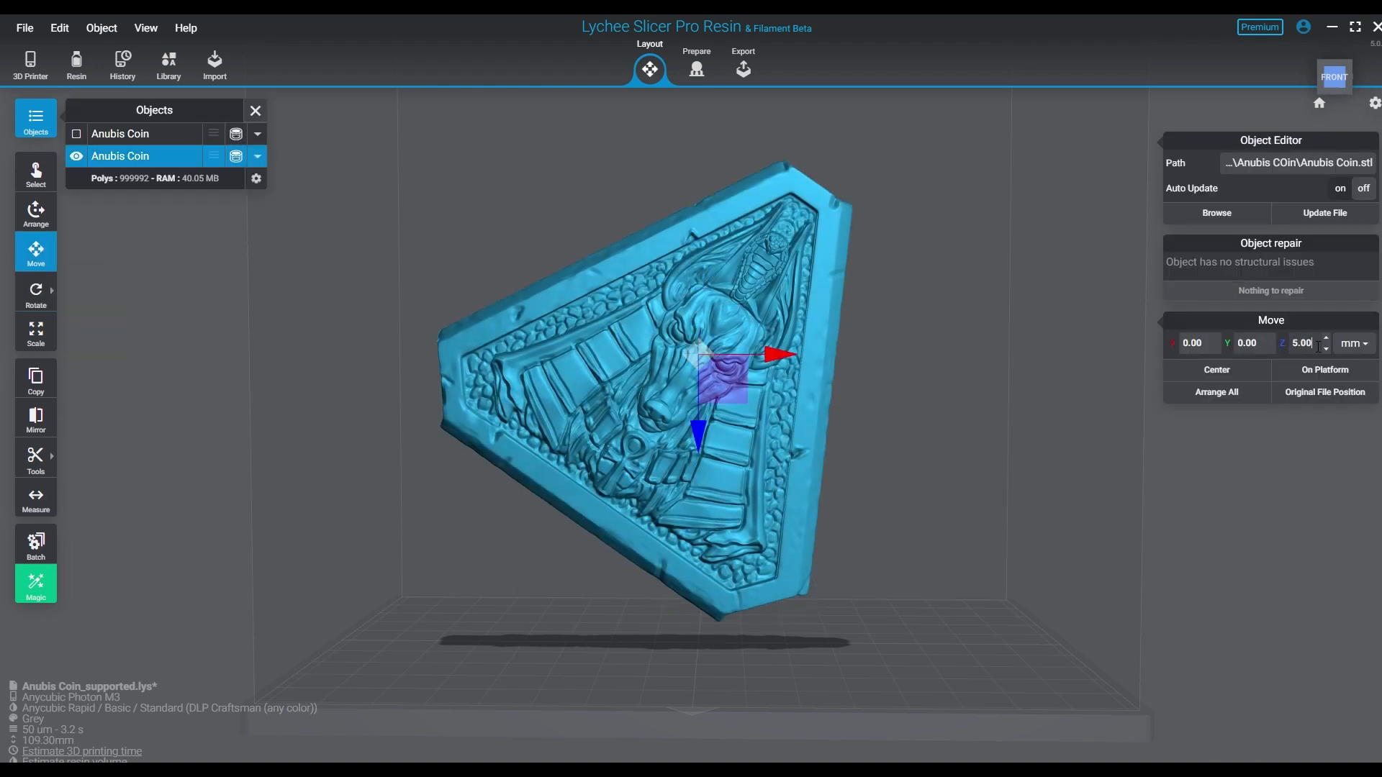
# In Prepare, add a raft preset under the tilted coin scaled to 225%
pyautogui.click(696, 68)
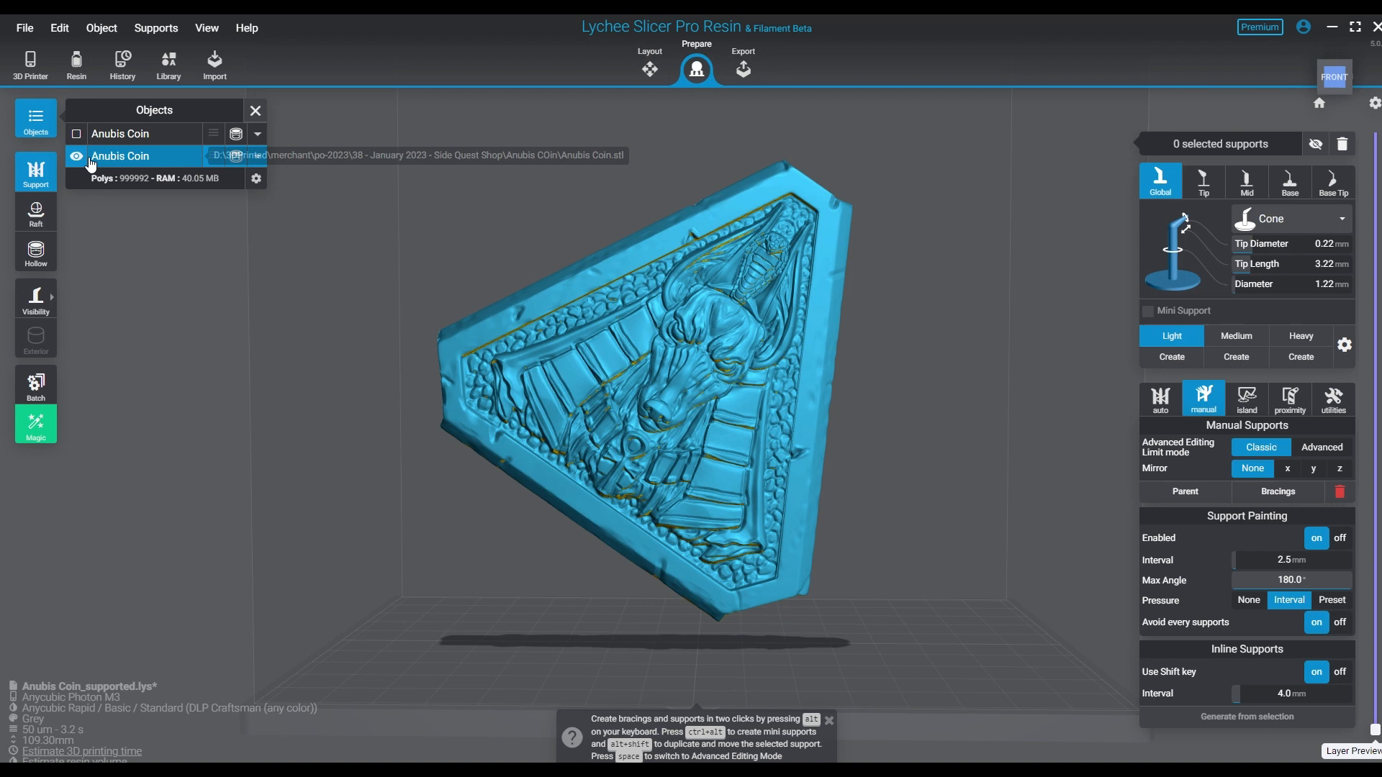
pyautogui.click(35, 212)
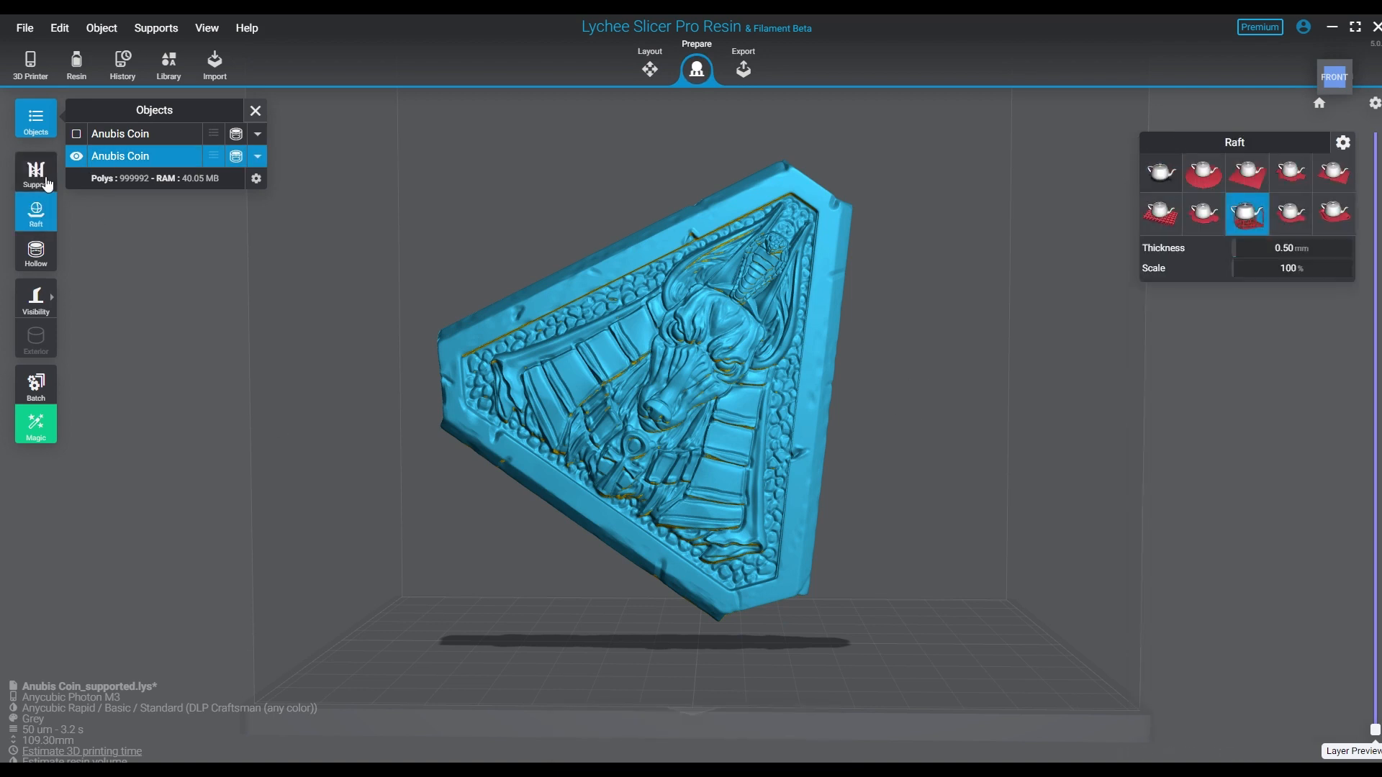
pyautogui.click(35, 171)
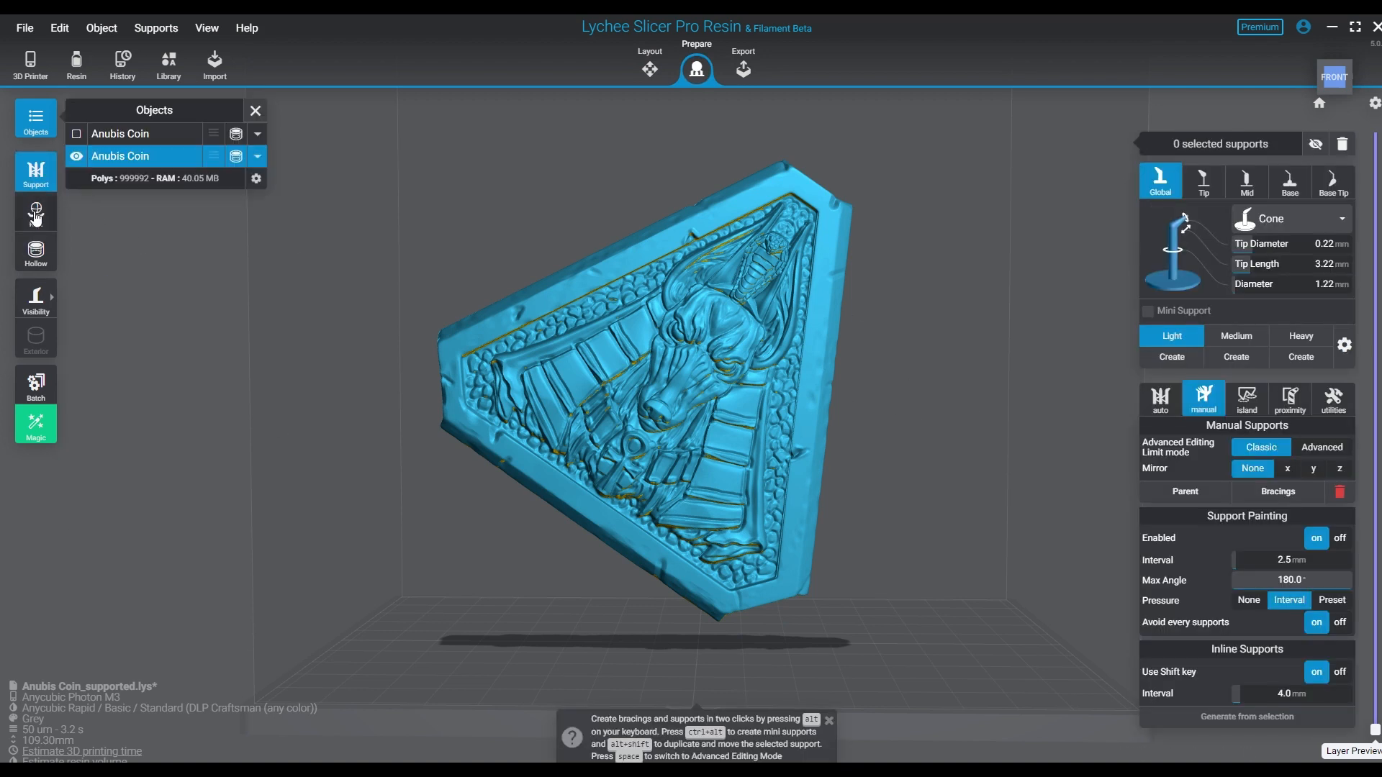
pyautogui.click(34, 212)
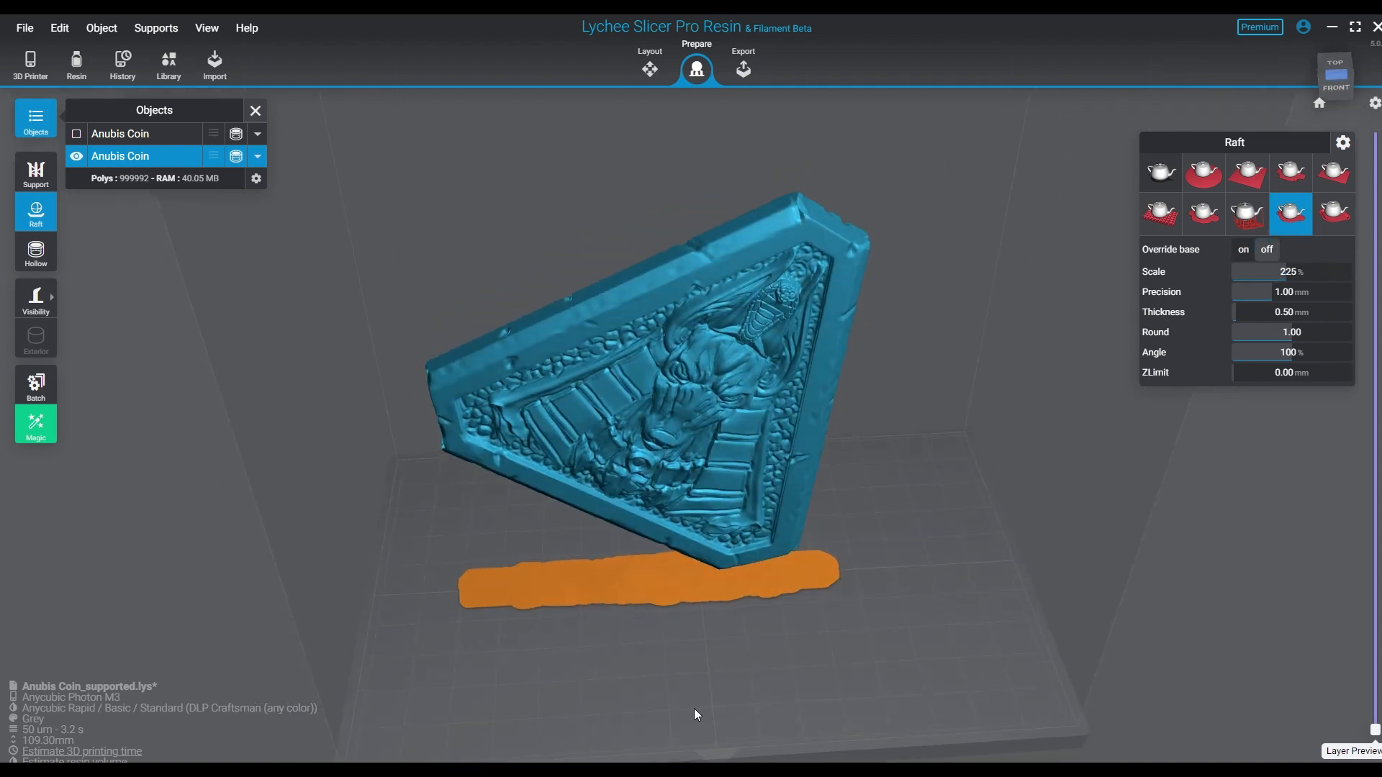
pyautogui.moveTo(694, 715); pyautogui.dragTo(802, 615)
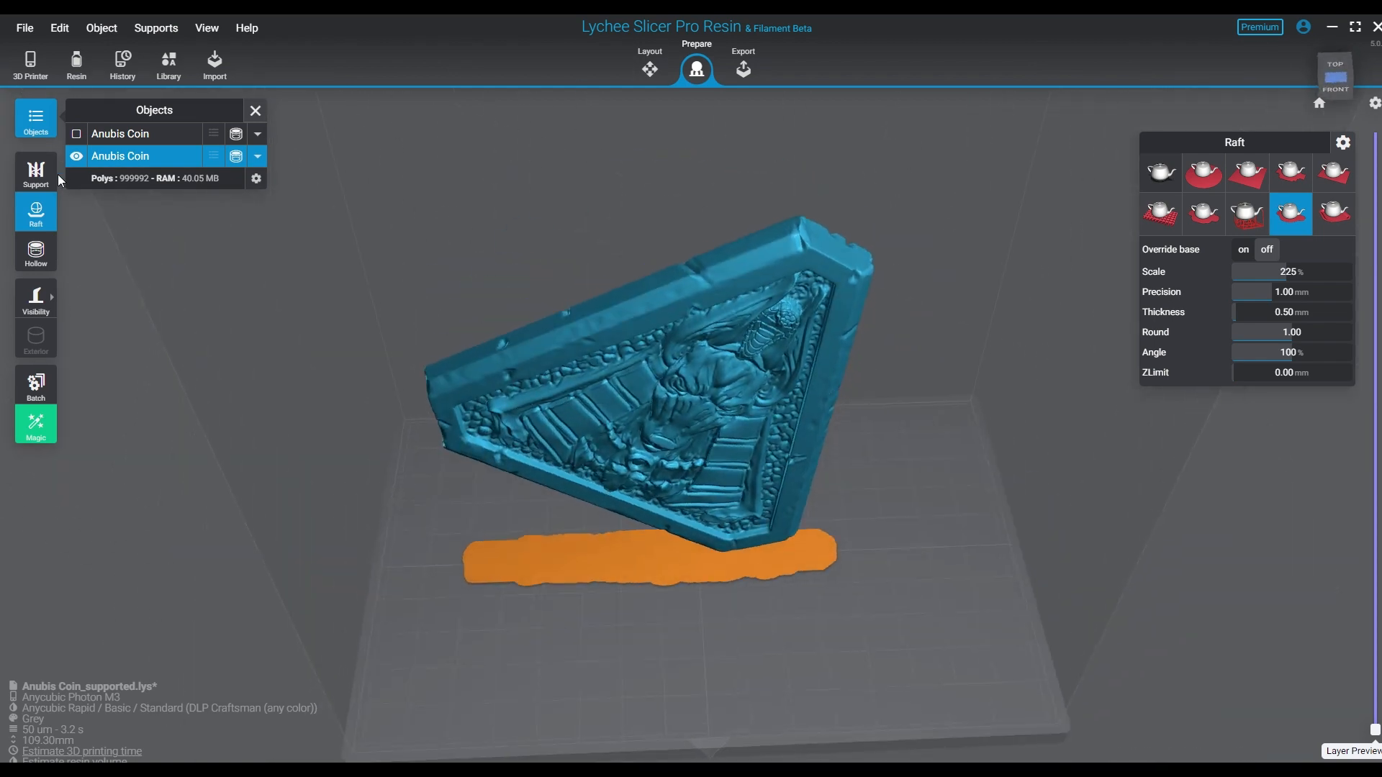
pyautogui.click(34, 172)
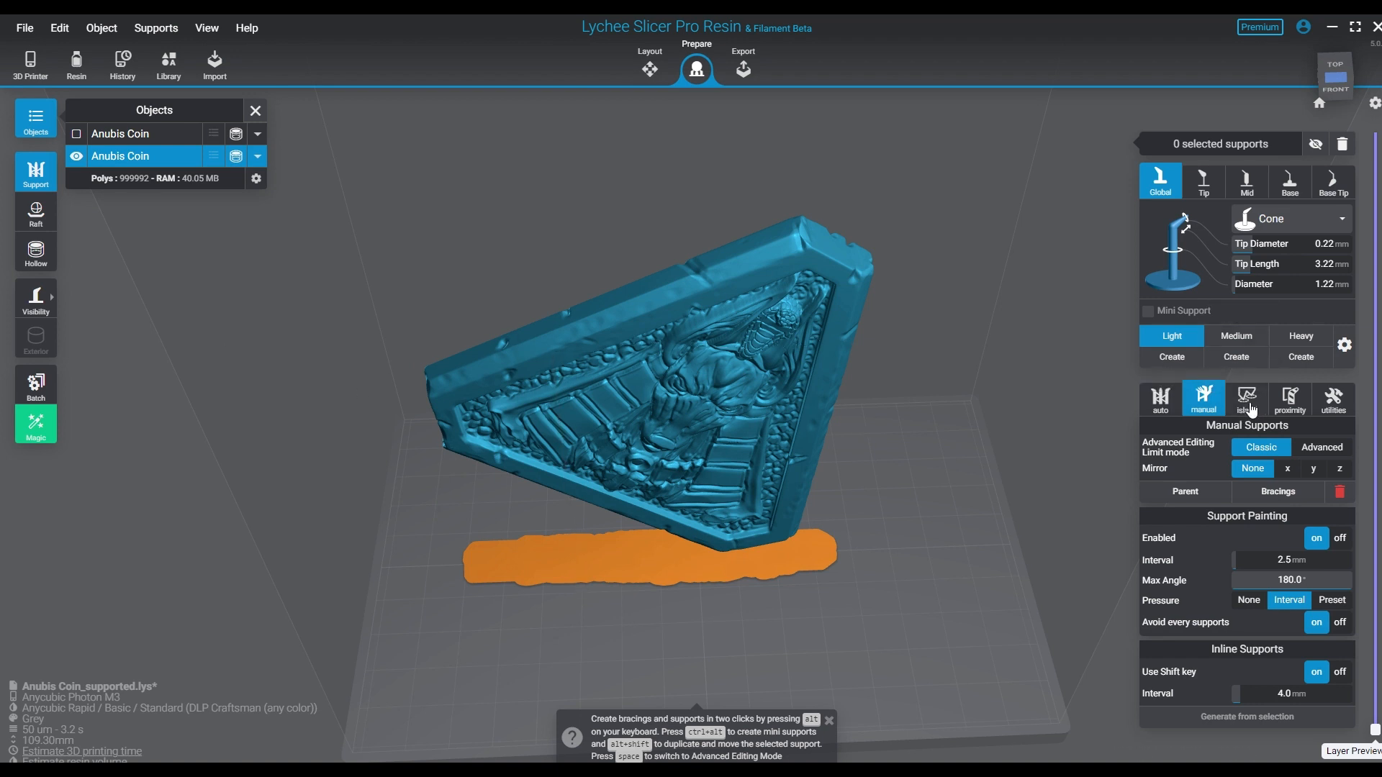
# Detect islands and support them all along the coin's lowest edge
pyautogui.click(1247, 399)
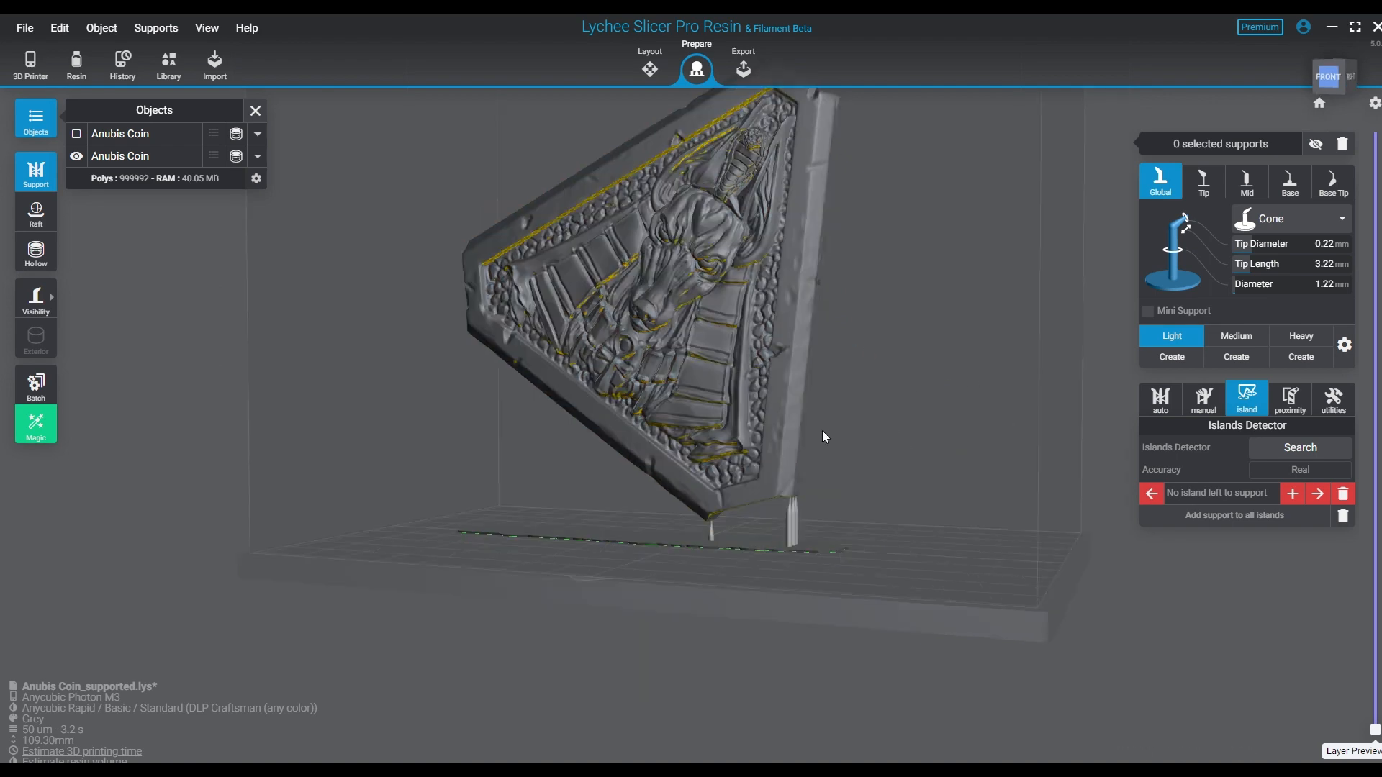
pyautogui.moveTo(823, 437); pyautogui.dragTo(569, 291)
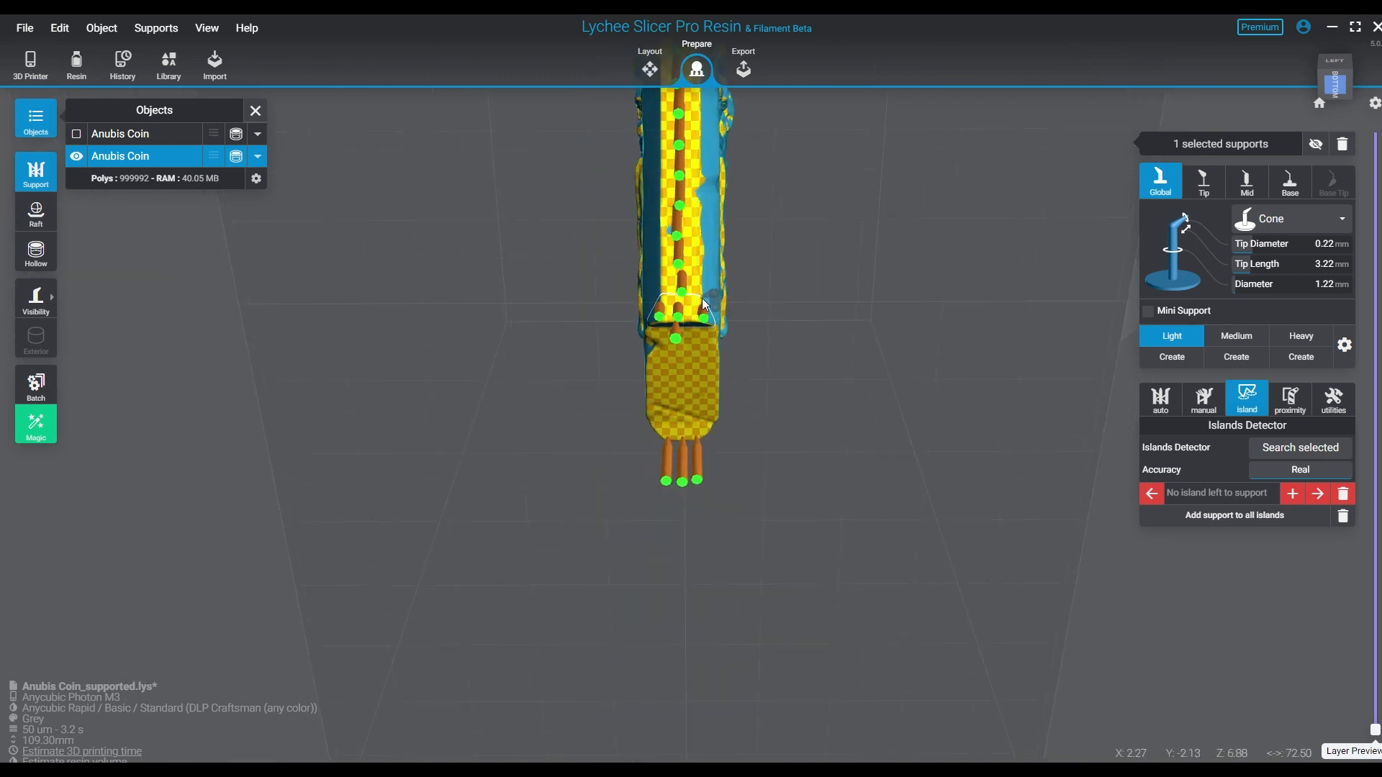
# Add light supports under the coin's relief, then hide supports to see the bare coin
pyautogui.moveTo(706, 304); pyautogui.dragTo(661, 295)
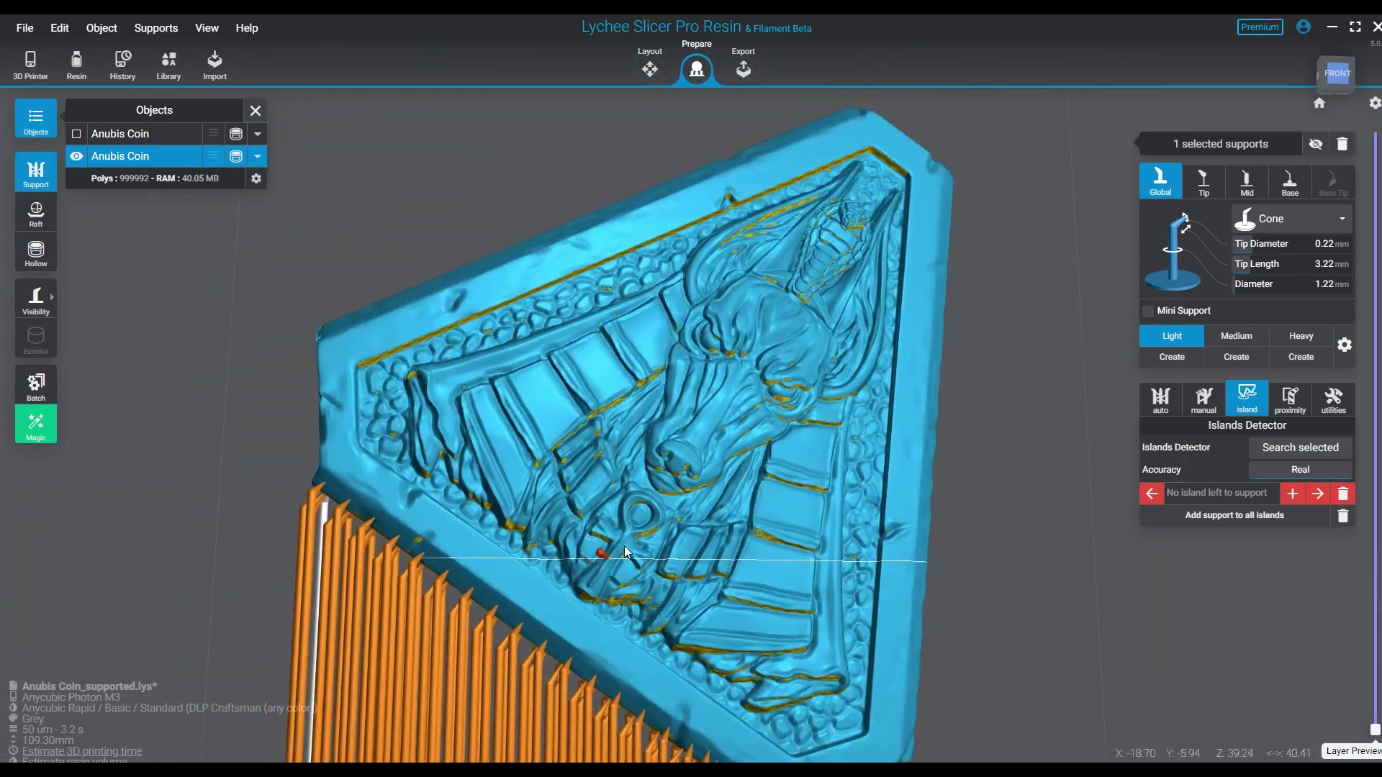
pyautogui.moveTo(627, 553); pyautogui.dragTo(913, 129)
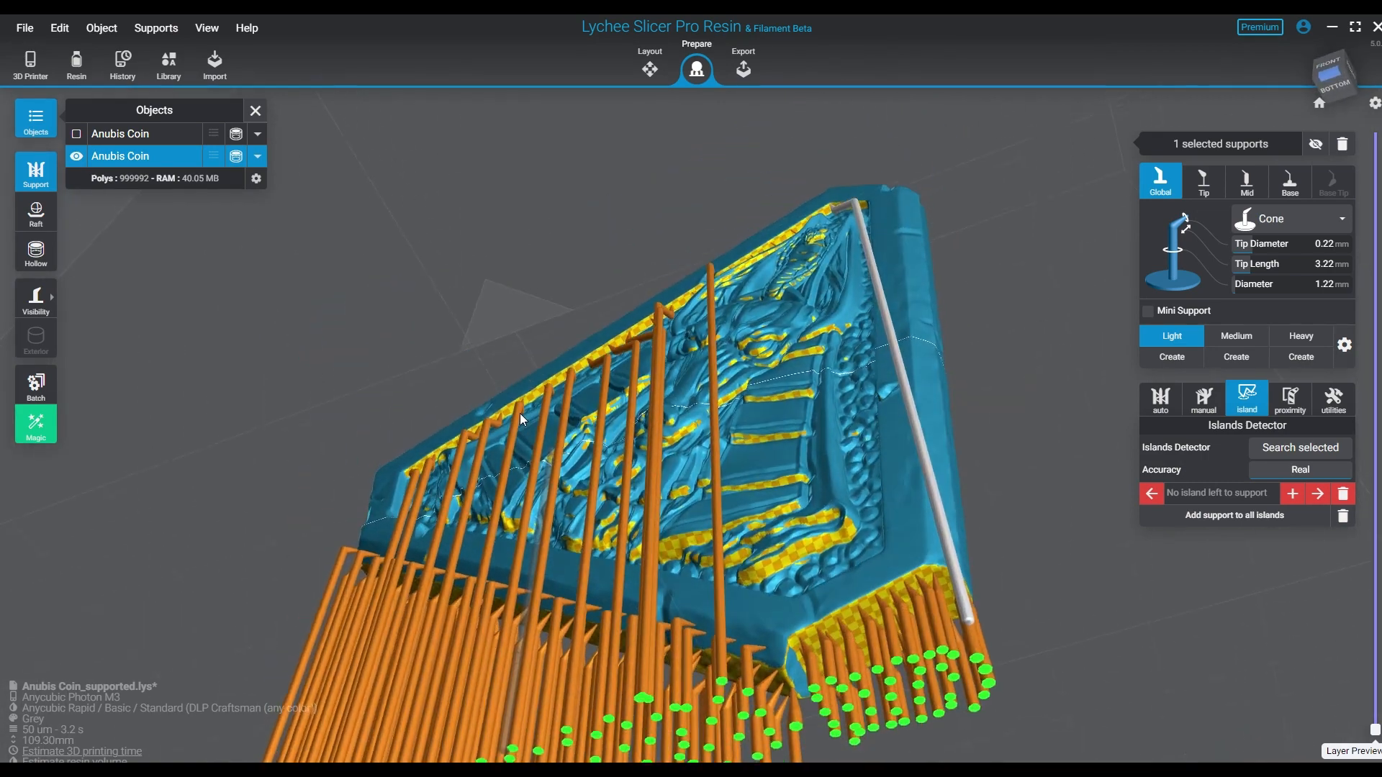
pyautogui.moveTo(520, 419); pyautogui.dragTo(674, 545)
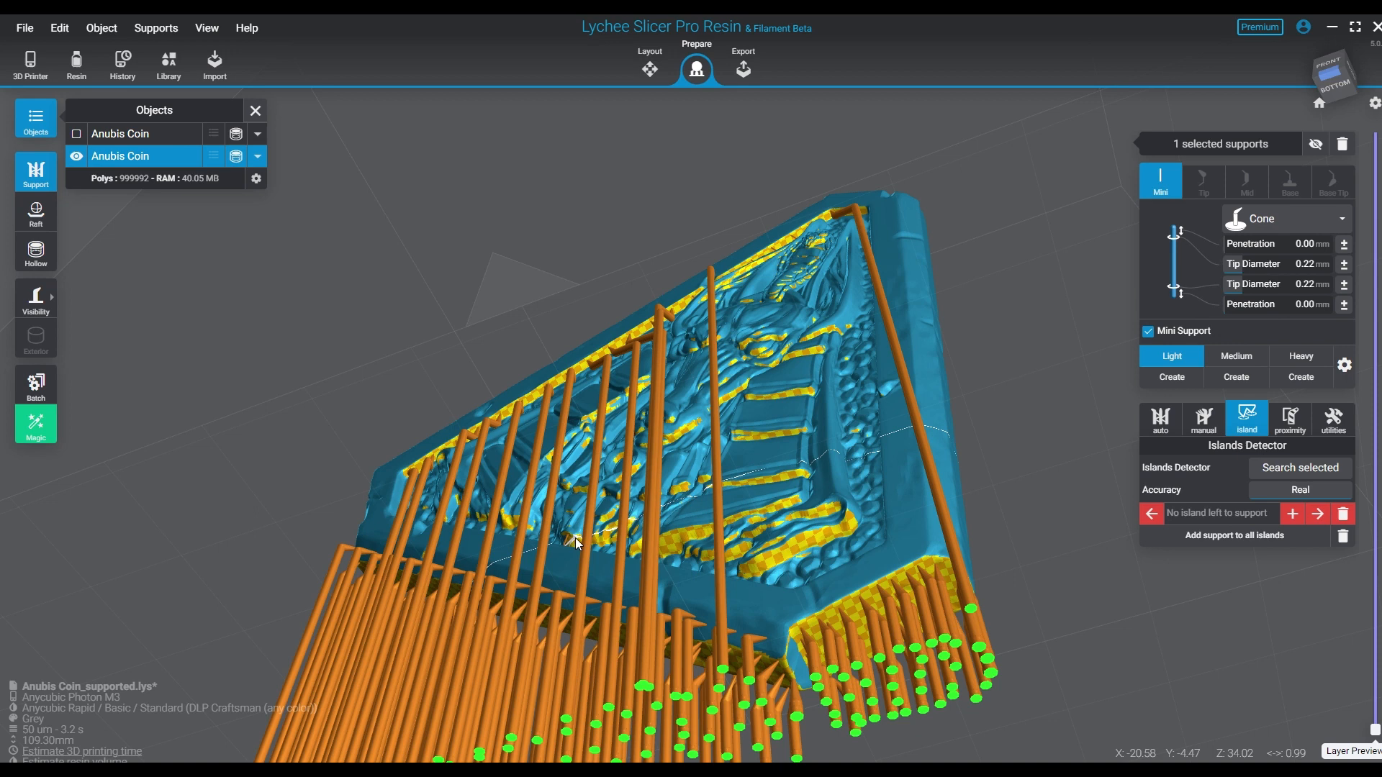
pyautogui.click(1160, 181)
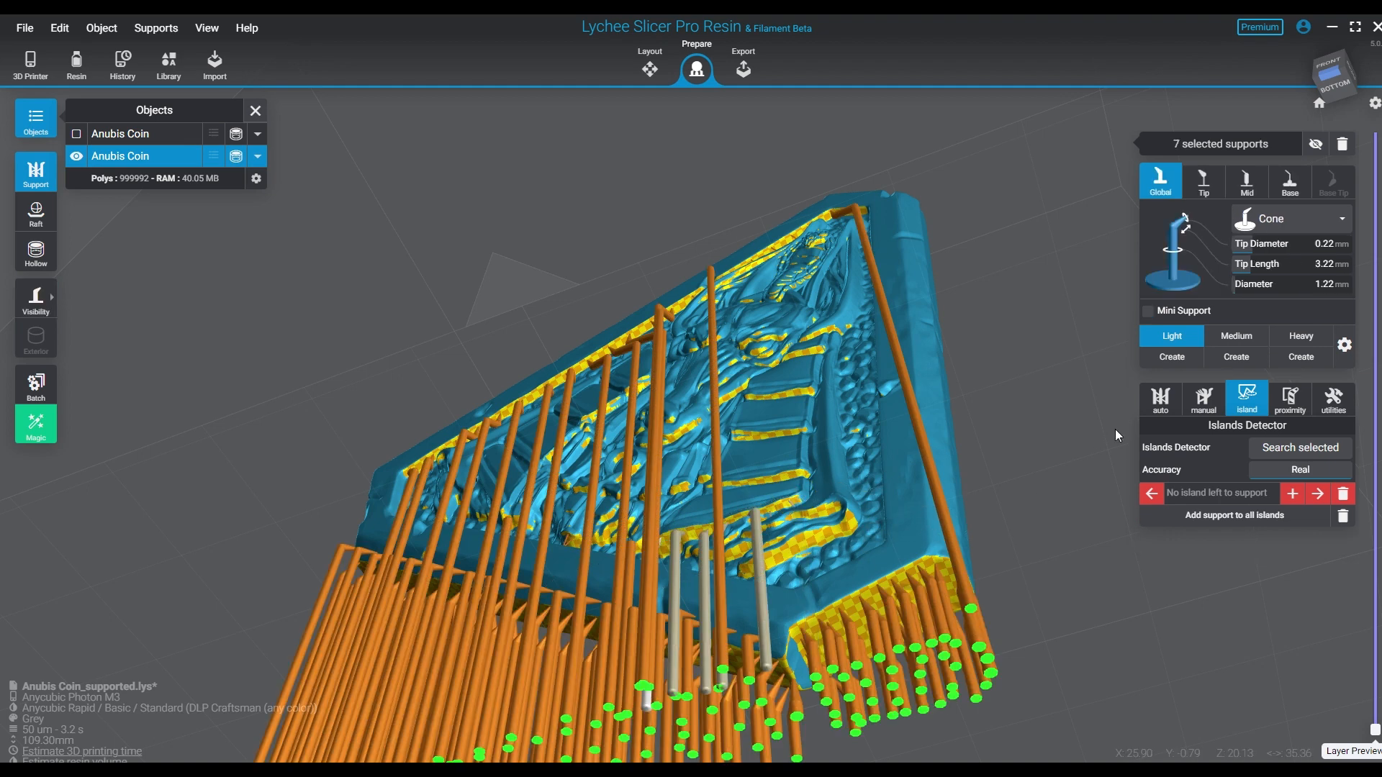
pyautogui.click(1032, 446)
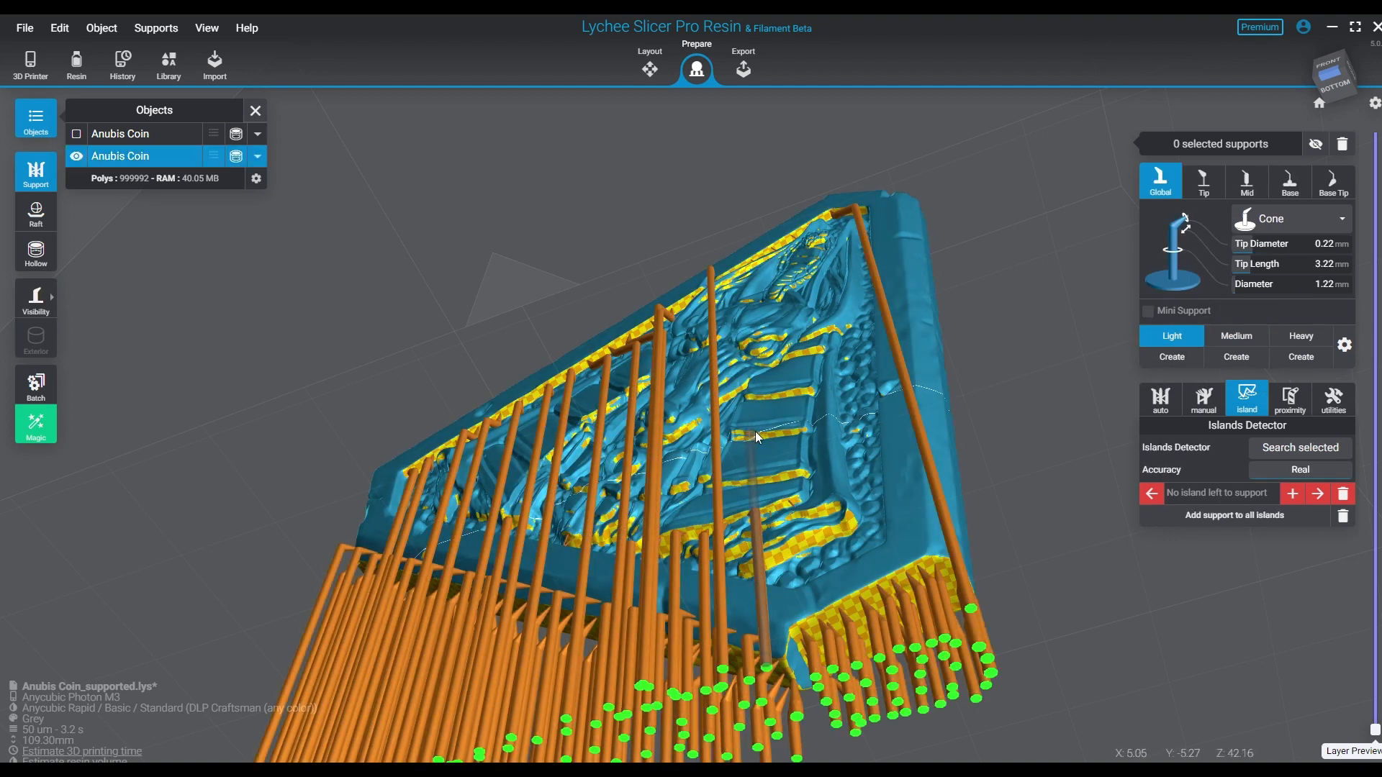
pyautogui.click(759, 438)
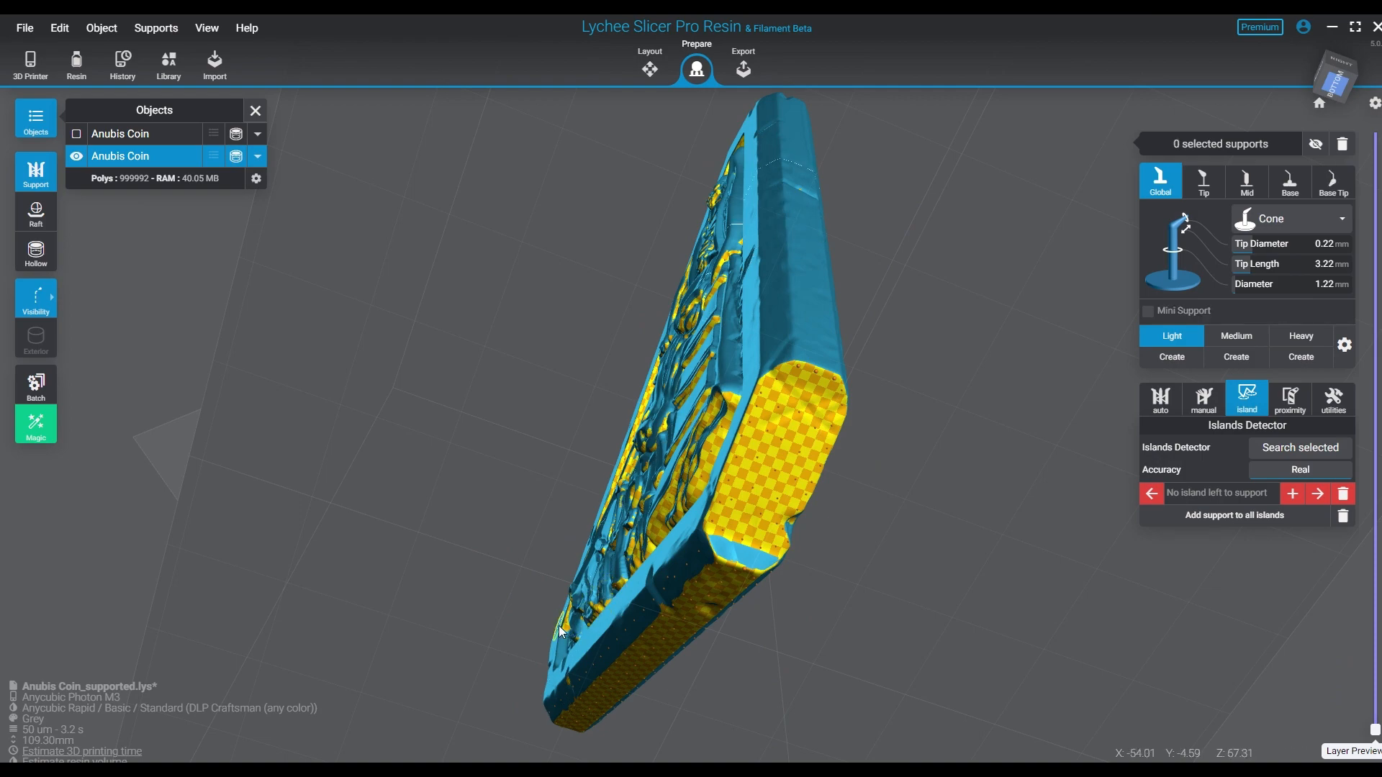
# From the bottom view, select the corner supports and switch them to the Medium preset
pyautogui.click(1172, 355)
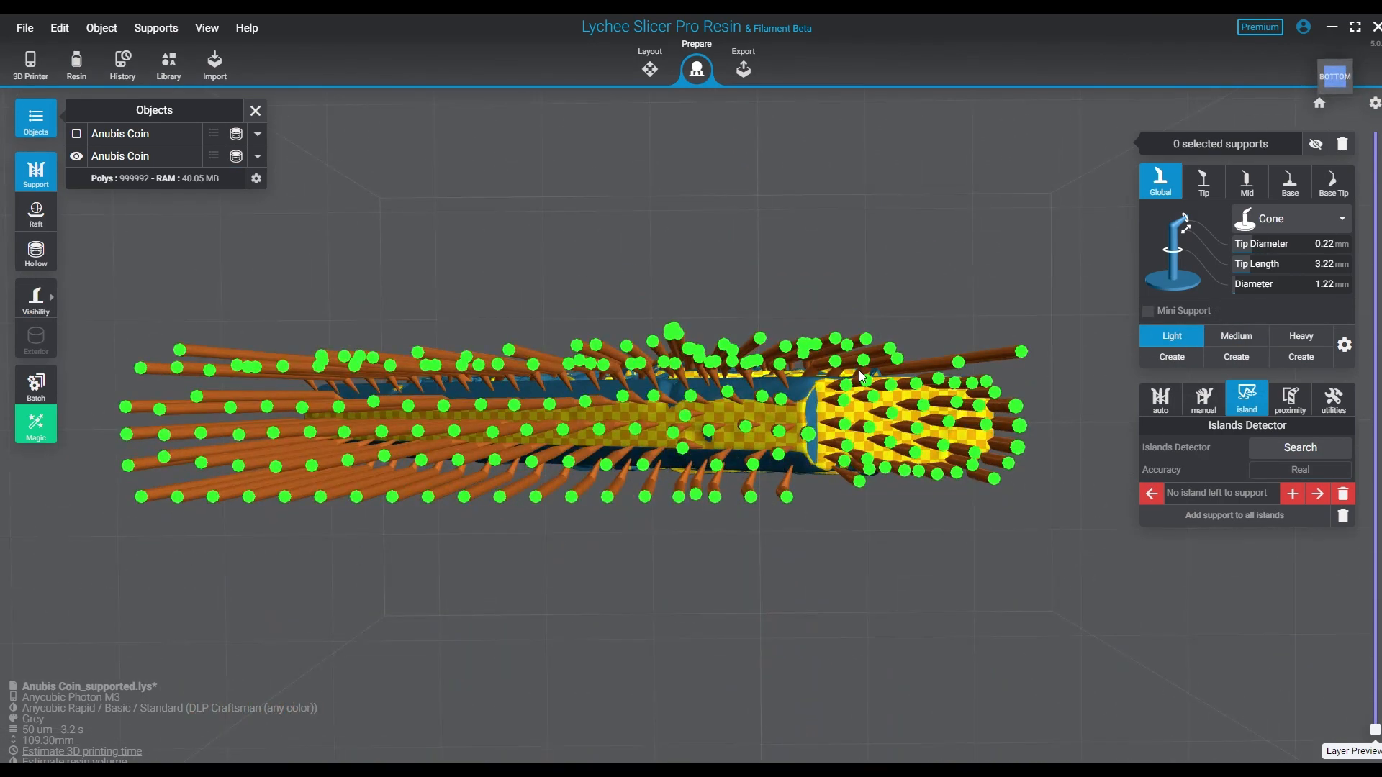
pyautogui.click(1236, 335)
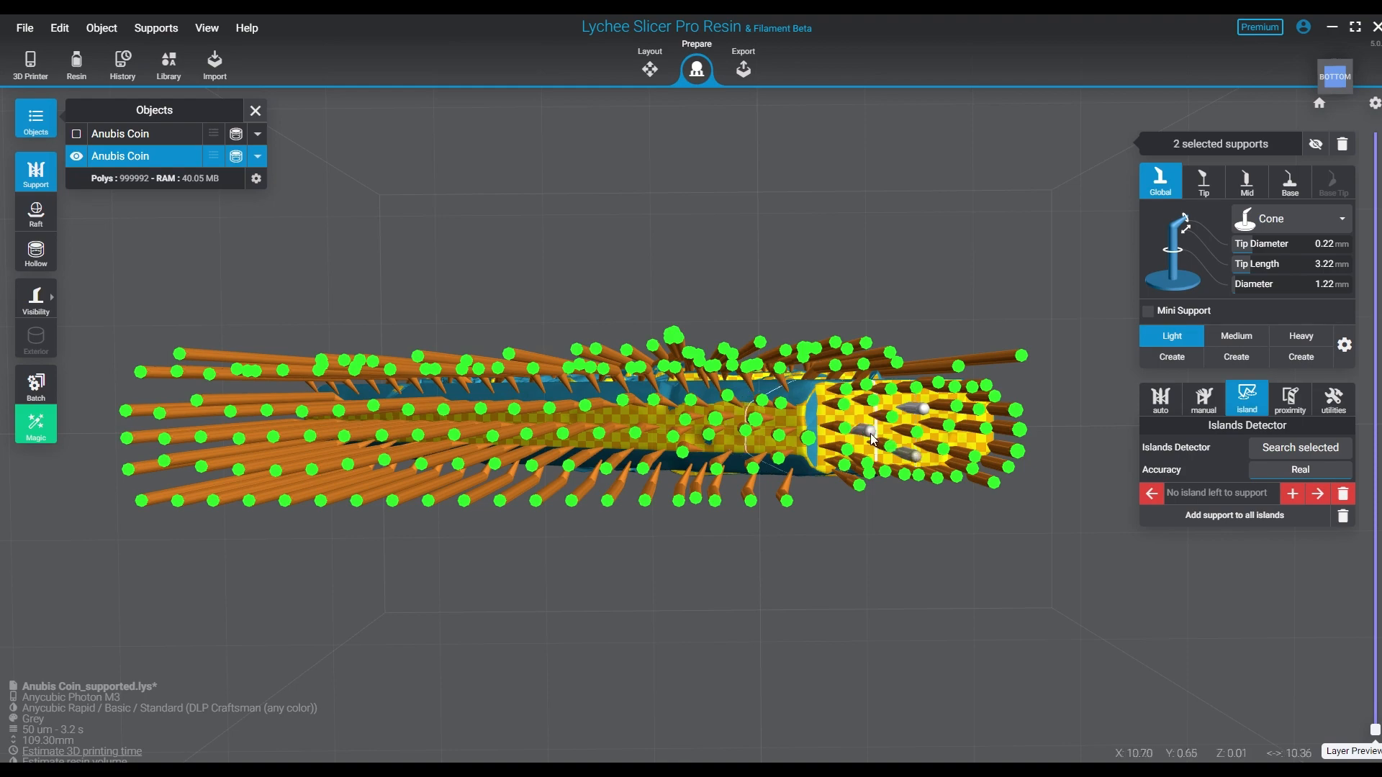
pyautogui.click(1235, 336)
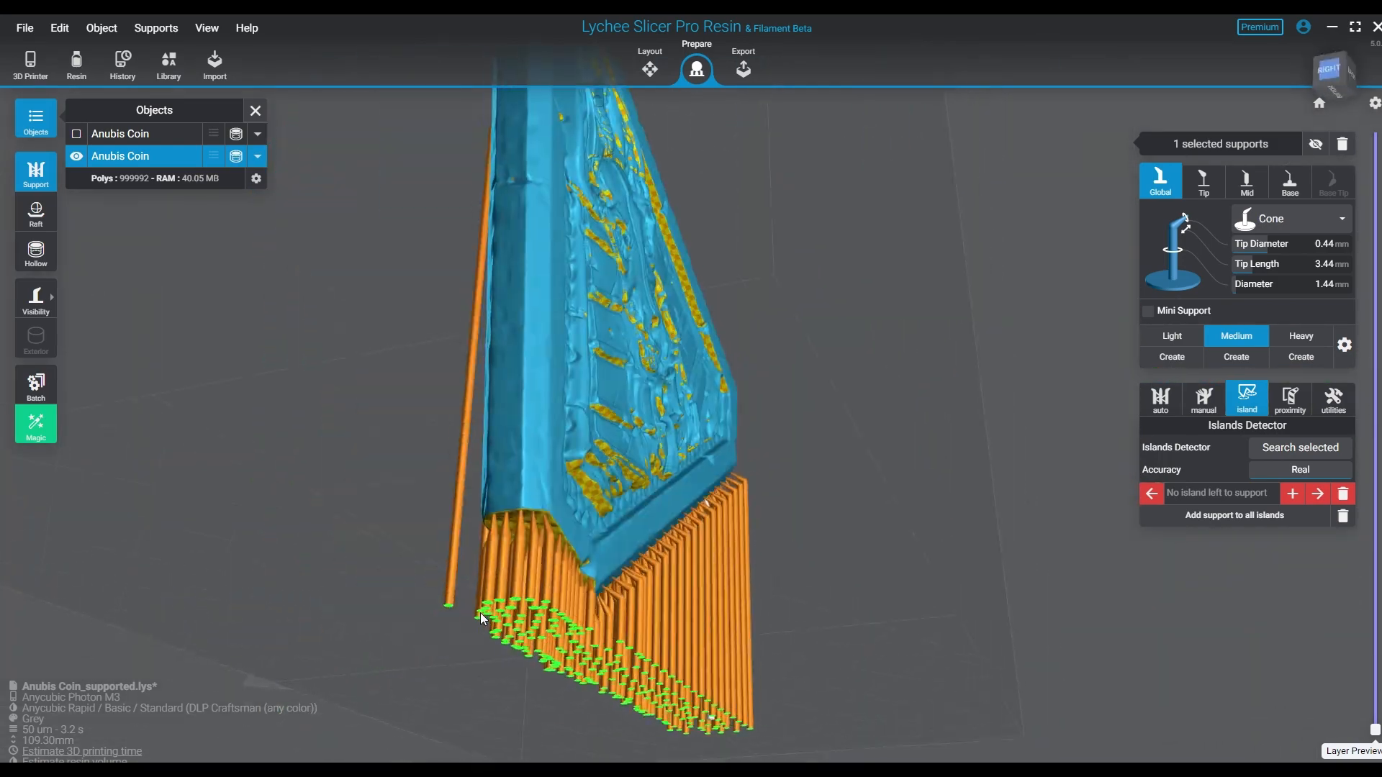
# Show supports again and add a Light support along the relief's upper edge
pyautogui.click(1170, 336)
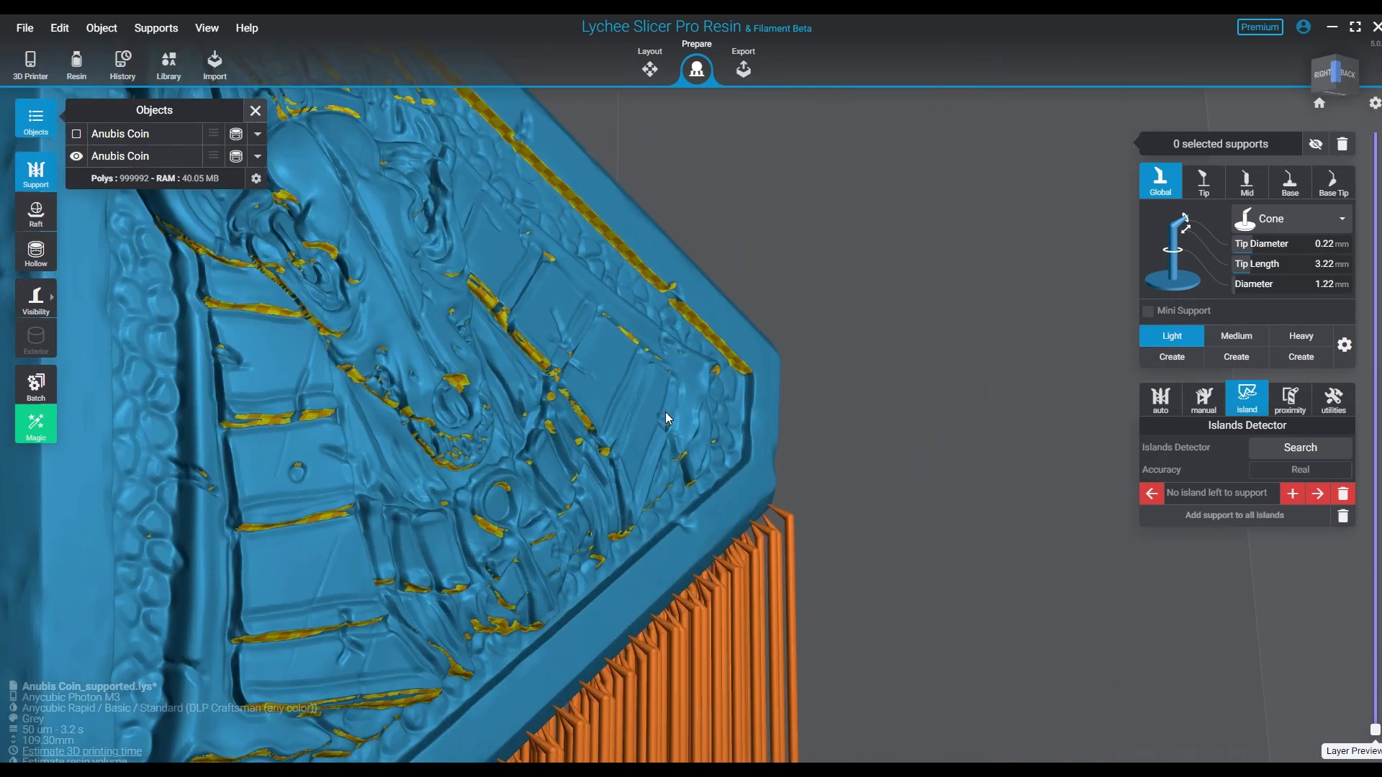
pyautogui.moveTo(665, 419); pyautogui.dragTo(485, 414)
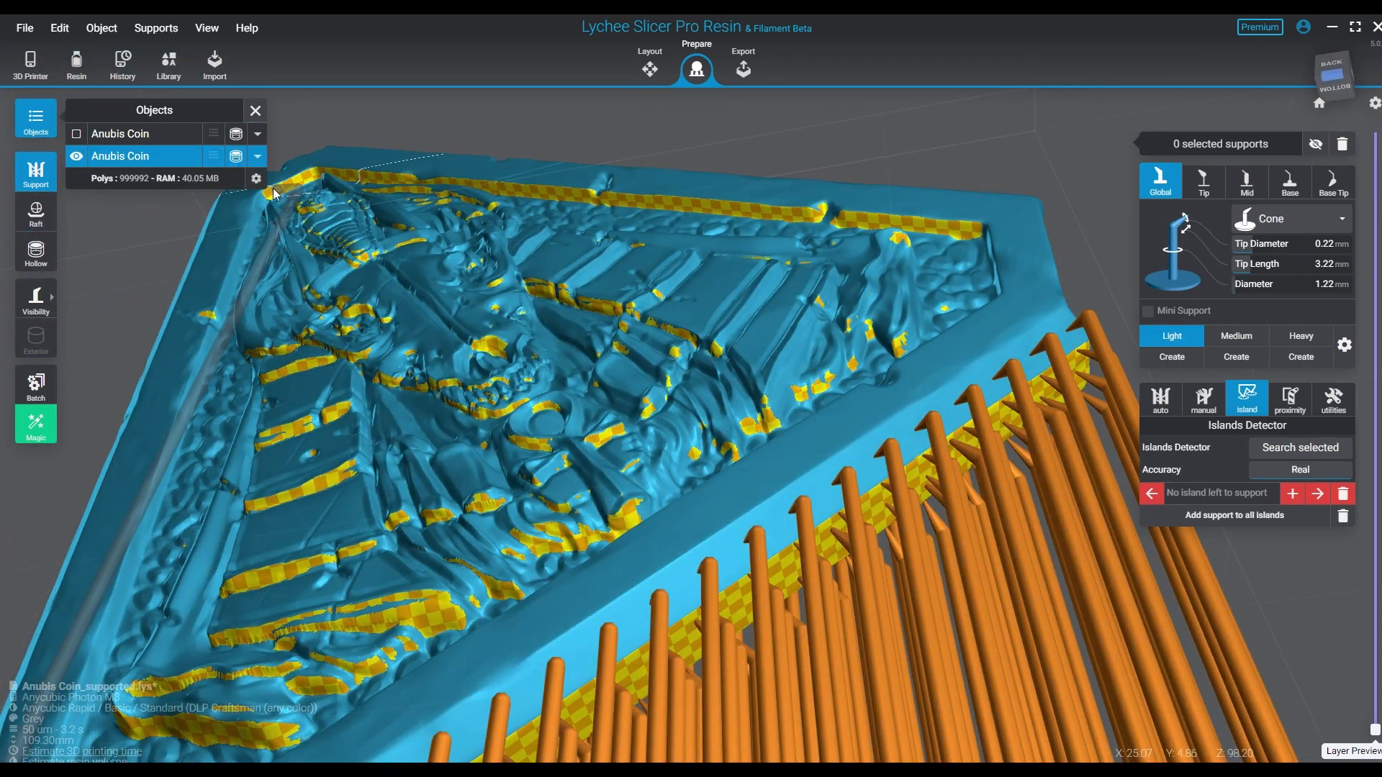
pyautogui.click(312, 176)
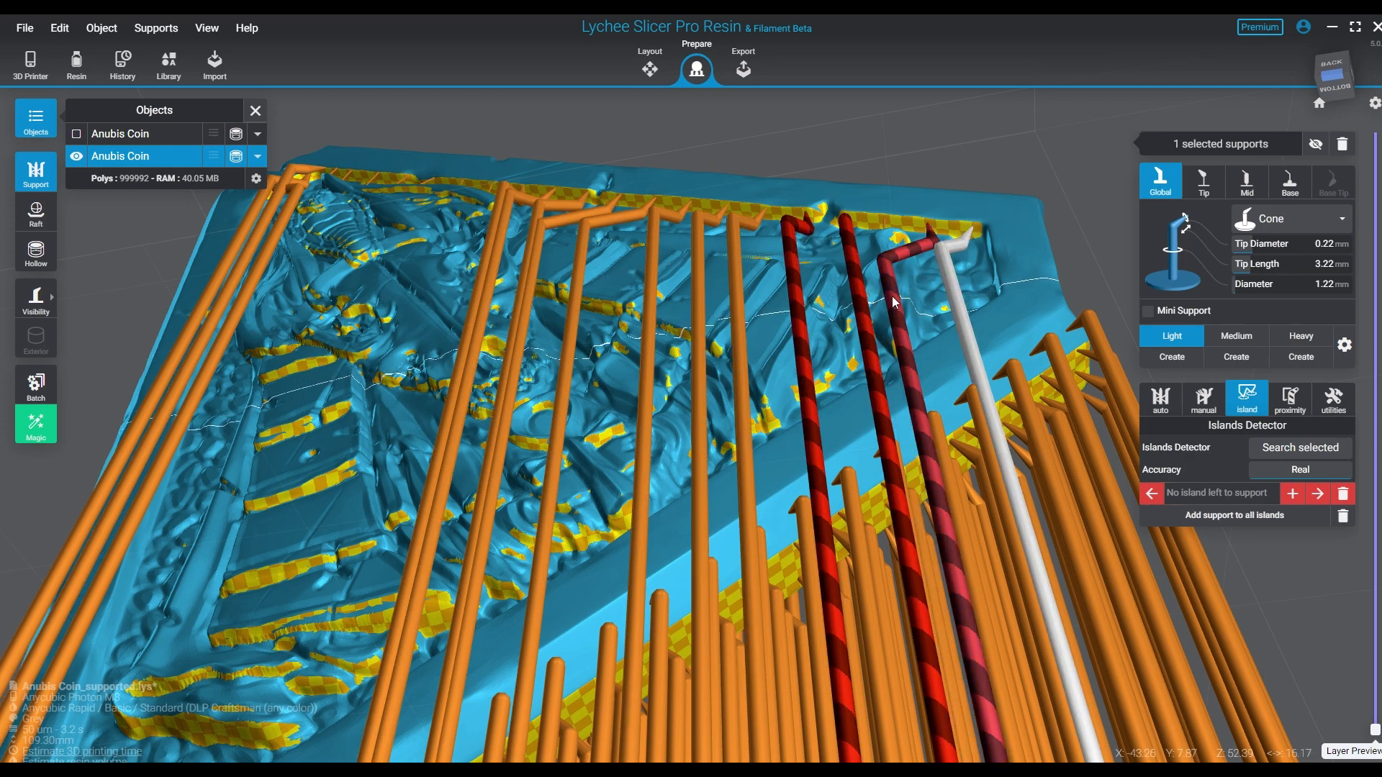
pyautogui.click(956, 237)
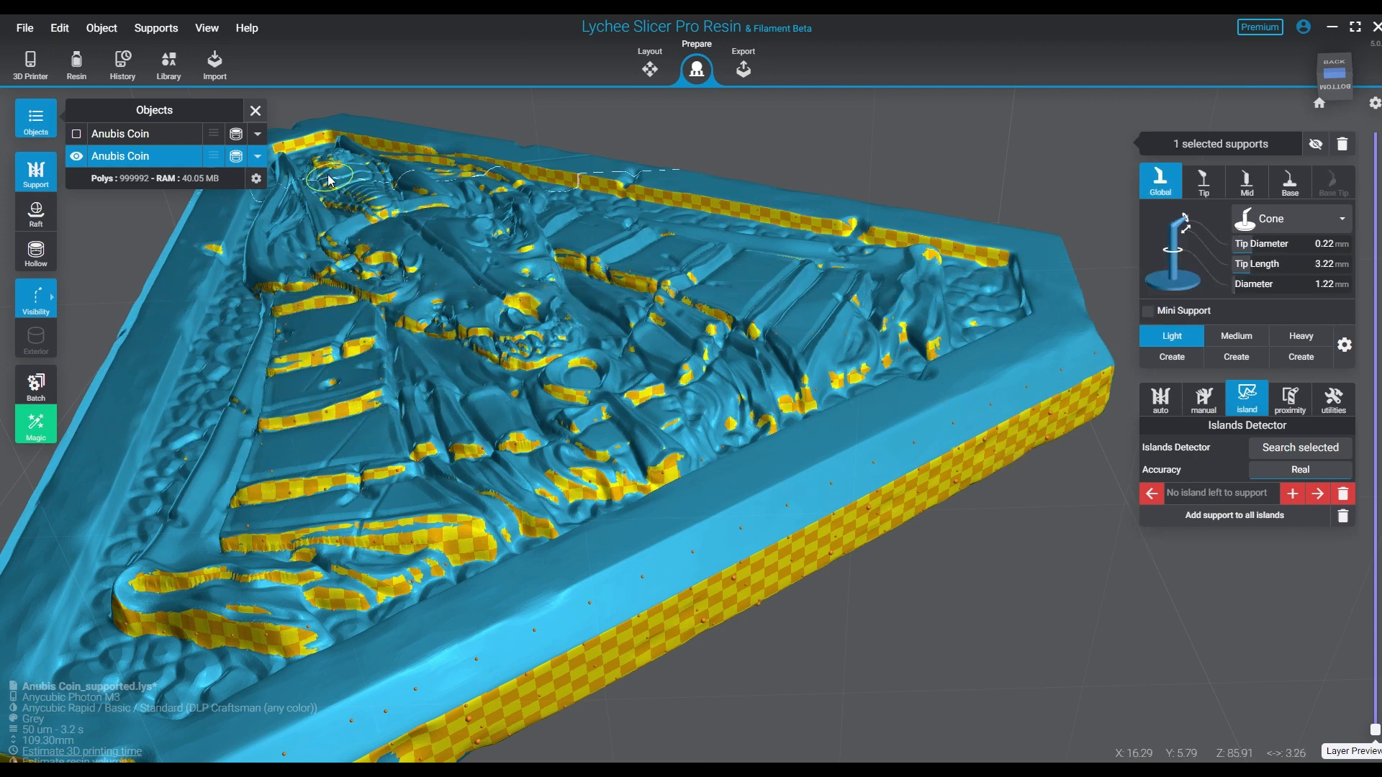
# Select all supports, add 1375 bracings and confirm the result message
pyautogui.click(1236, 357)
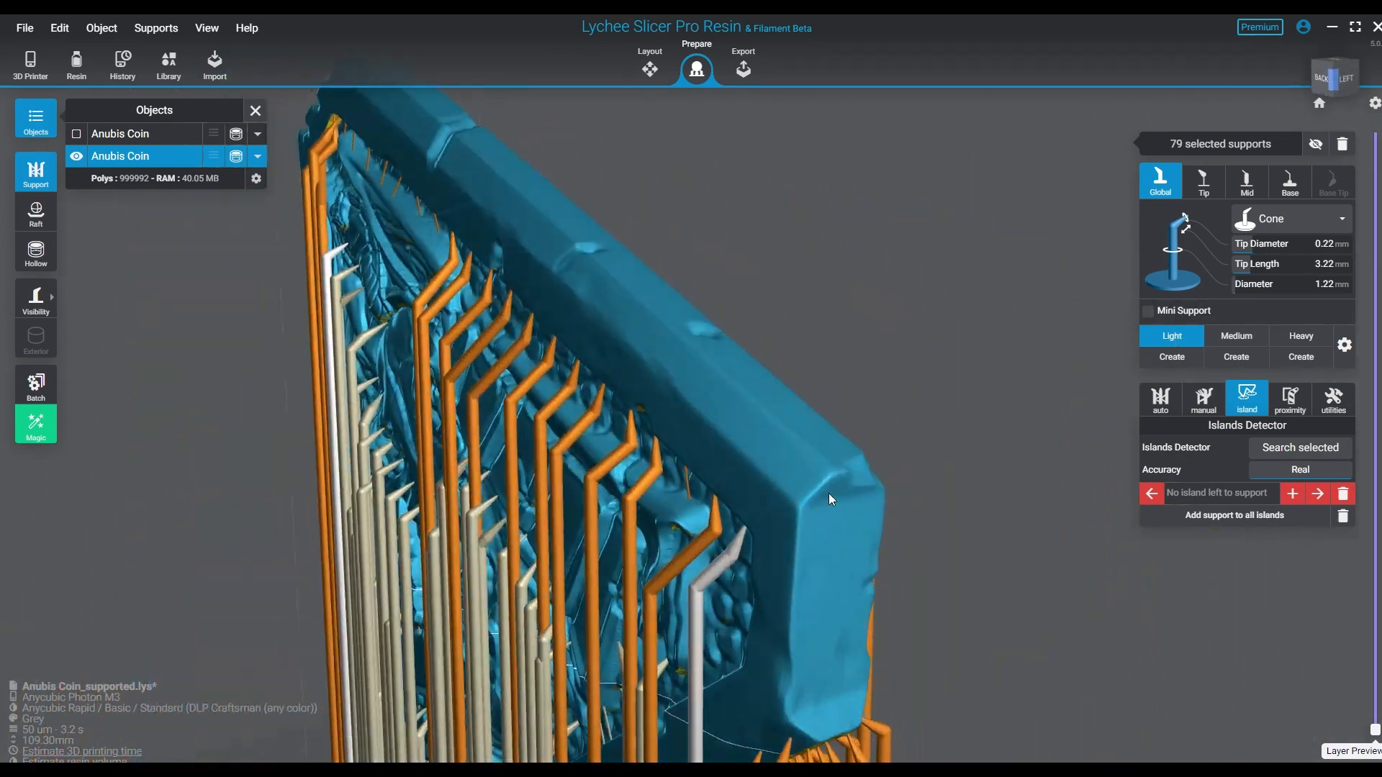
pyautogui.moveTo(829, 498); pyautogui.dragTo(834, 469)
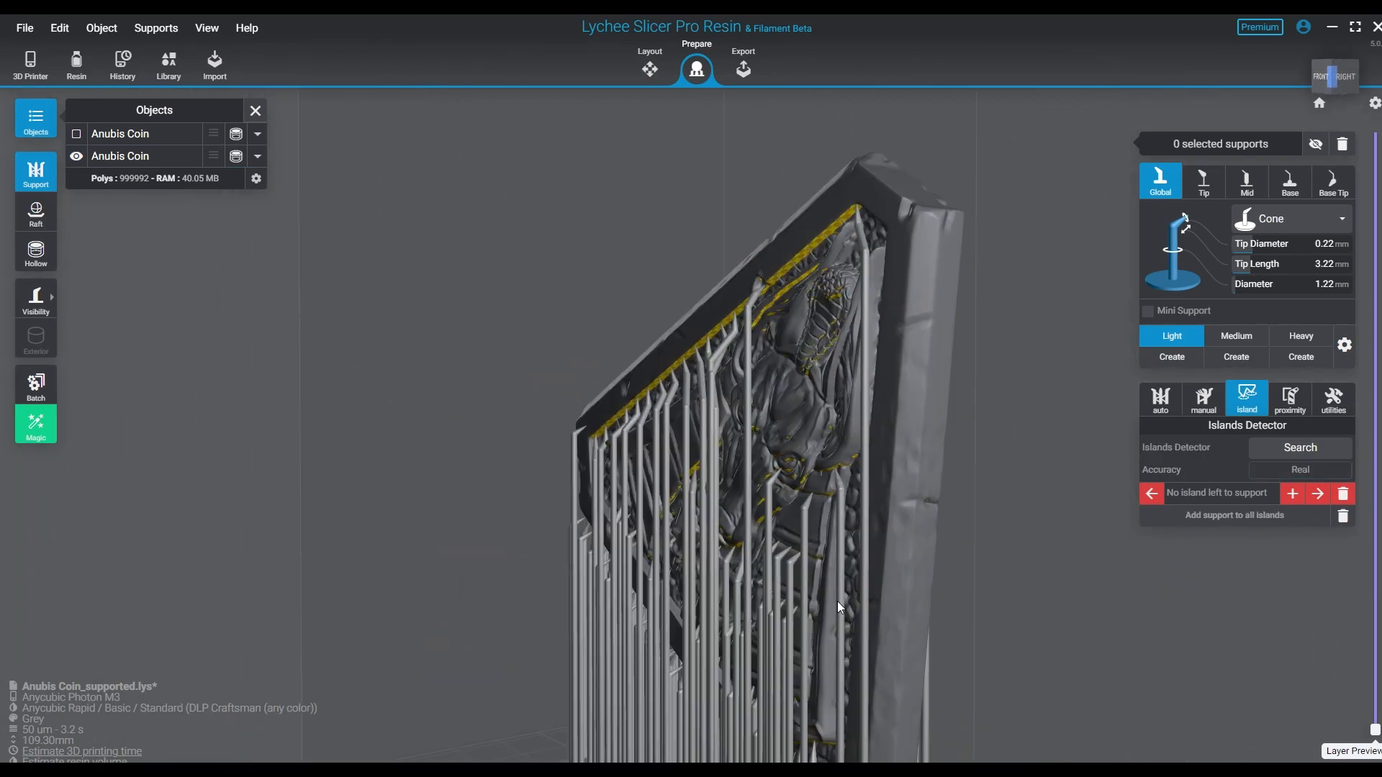
pyautogui.moveTo(838, 606); pyautogui.dragTo(985, 516)
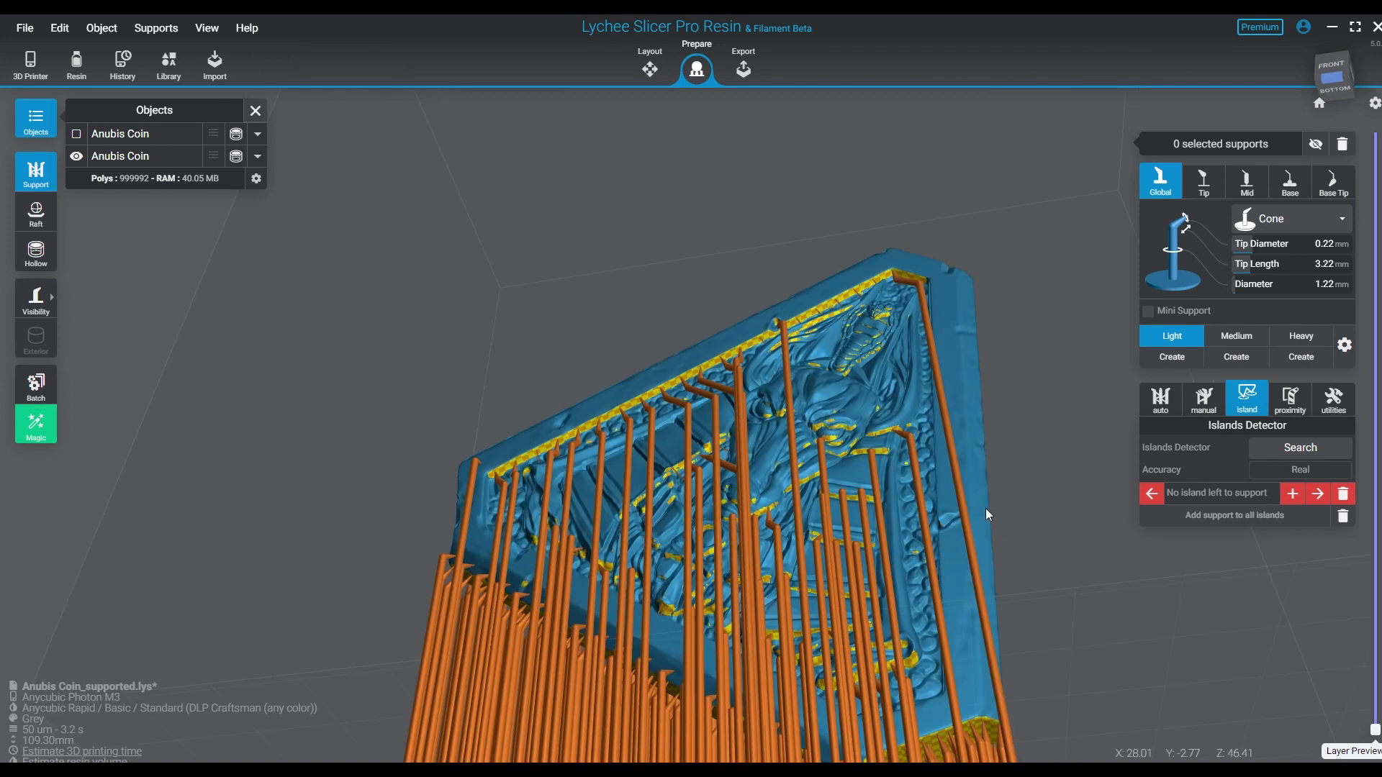
pyautogui.click(1202, 399)
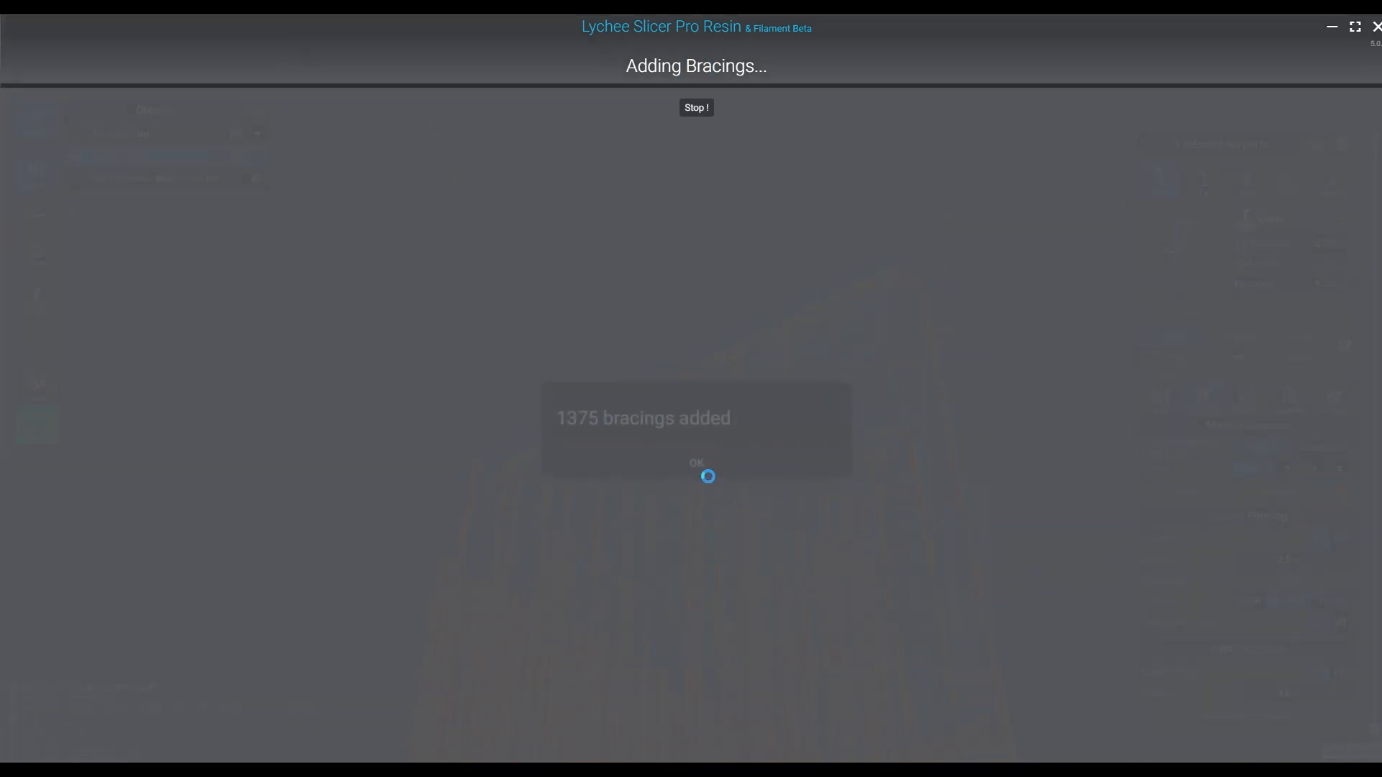
pyautogui.click(696, 463)
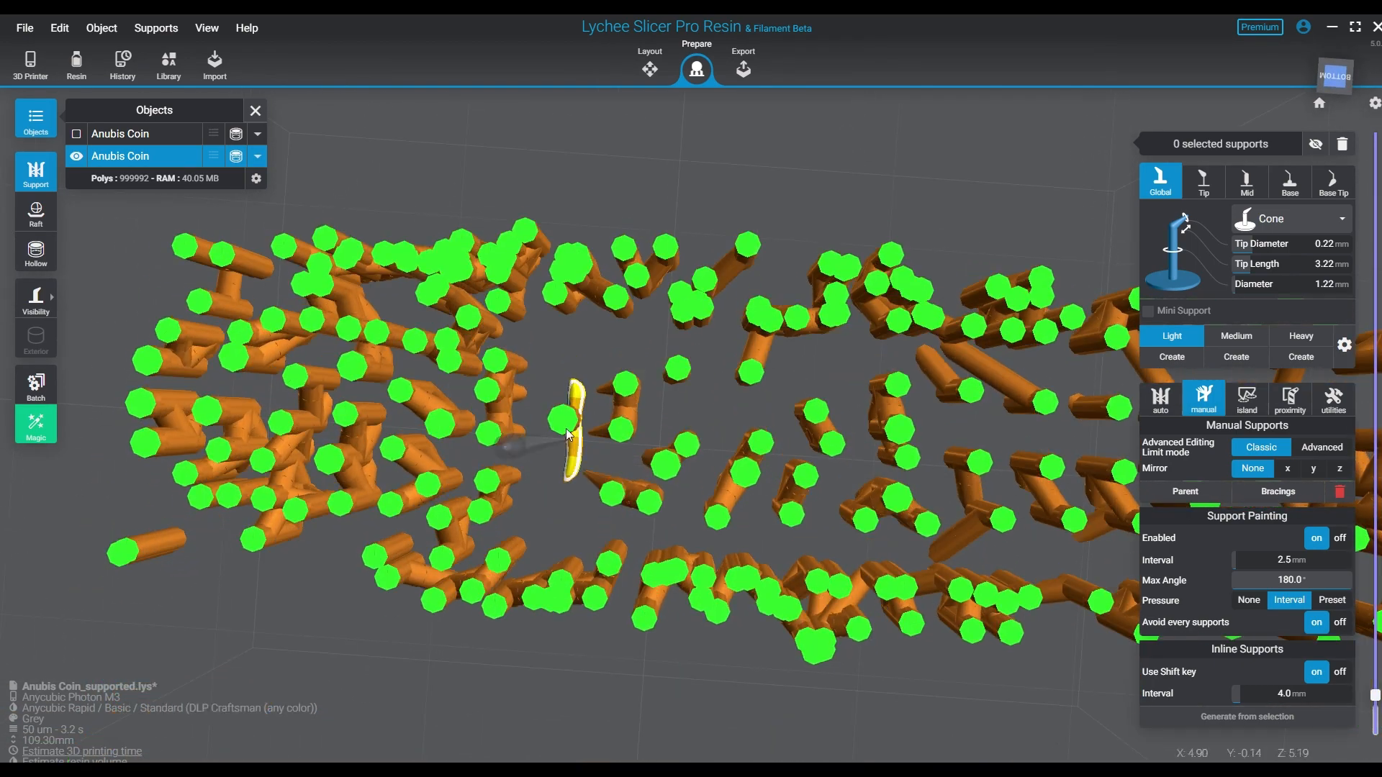
# Place one manual support at the coin's bottom corner within the braced lattice
pyautogui.click(1235, 335)
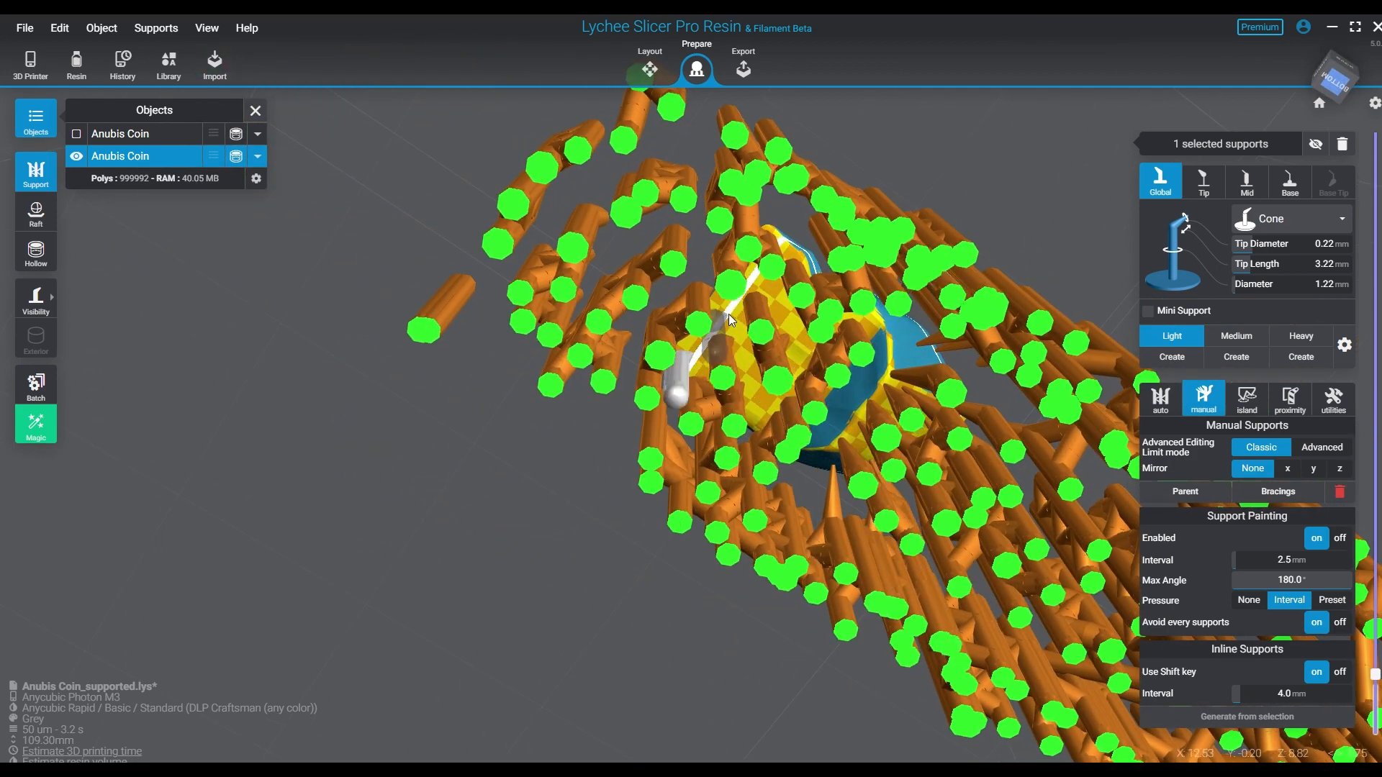
pyautogui.moveTo(731, 316); pyautogui.dragTo(824, 480)
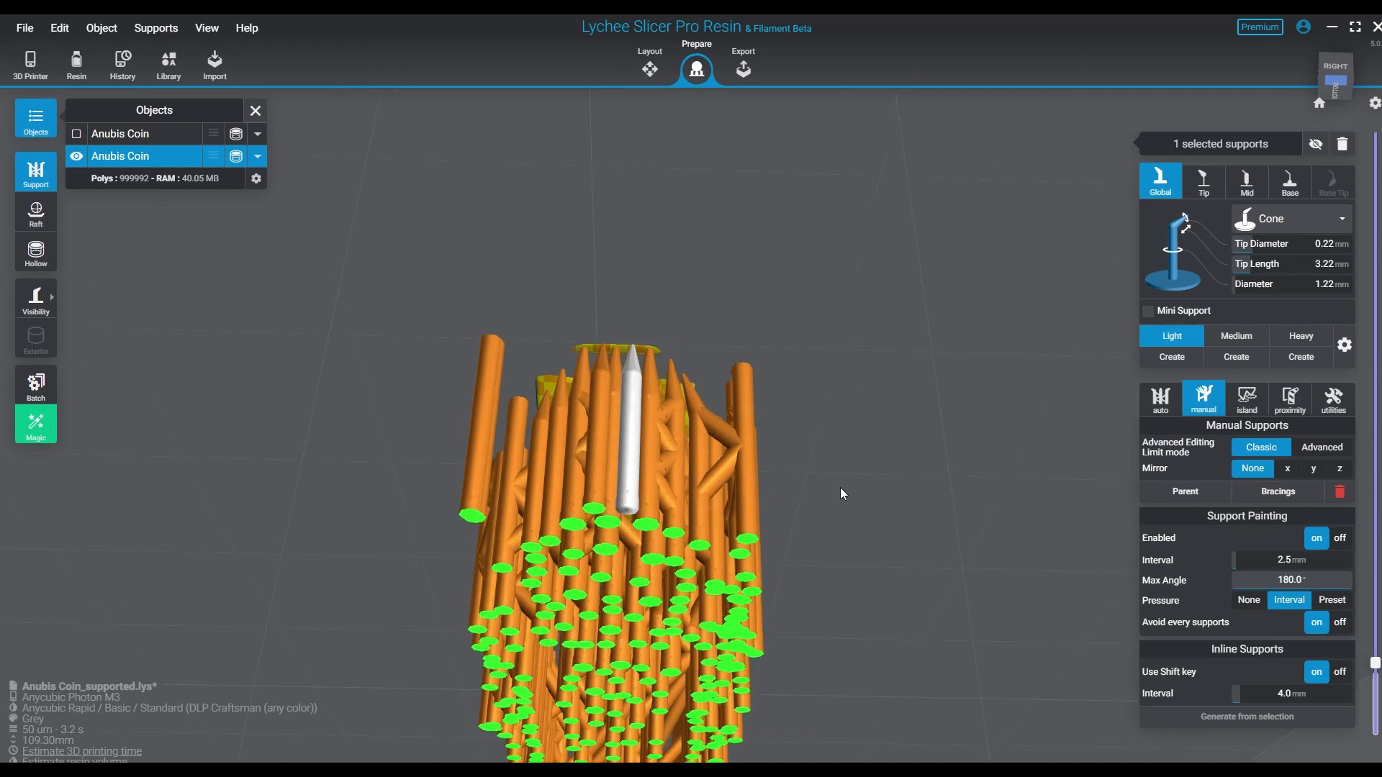
# Orbit to check the support bases reach the raft and review the whole model
pyautogui.moveTo(841, 494); pyautogui.dragTo(884, 465)
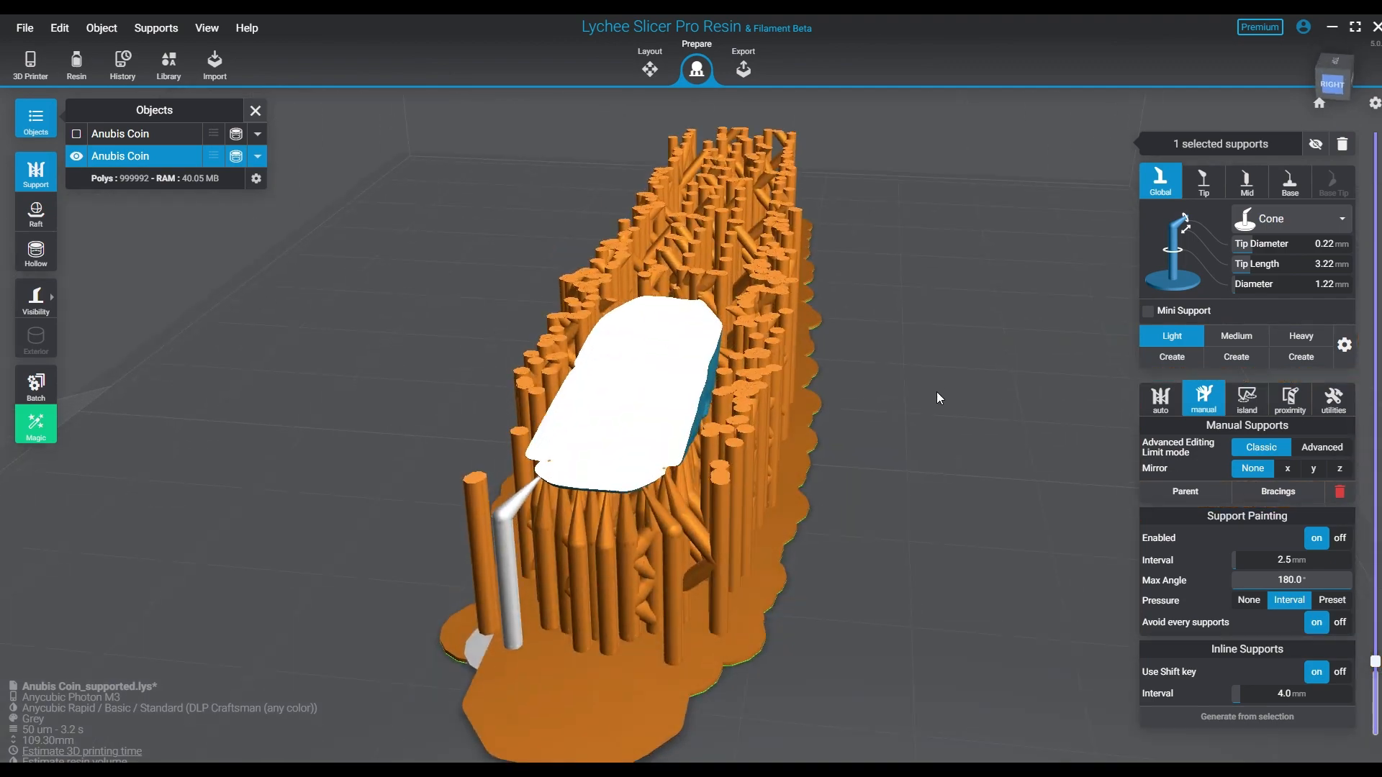
pyautogui.moveTo(938, 397); pyautogui.dragTo(877, 540)
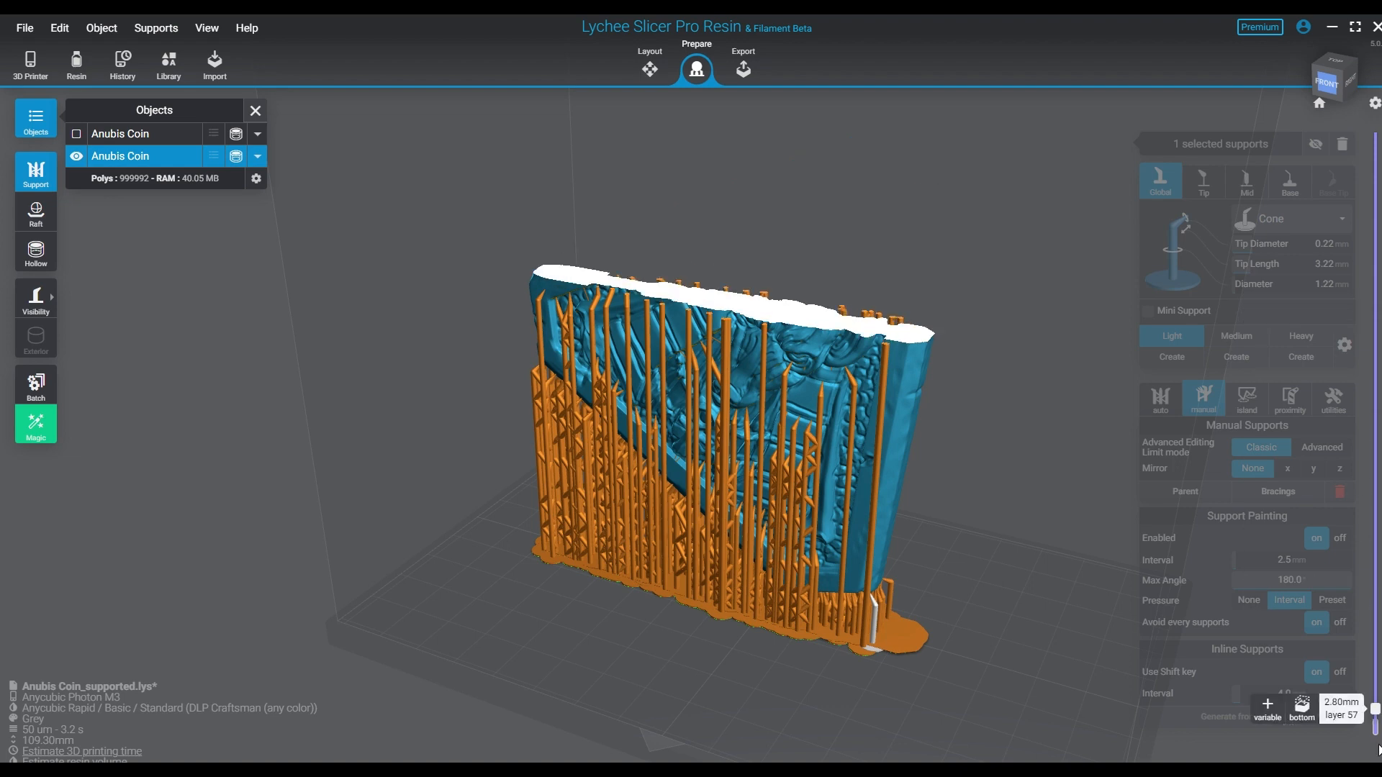
# Export the sliced coin to file in .pm3 format, starting the 2187-layer render
pyautogui.click(743, 64)
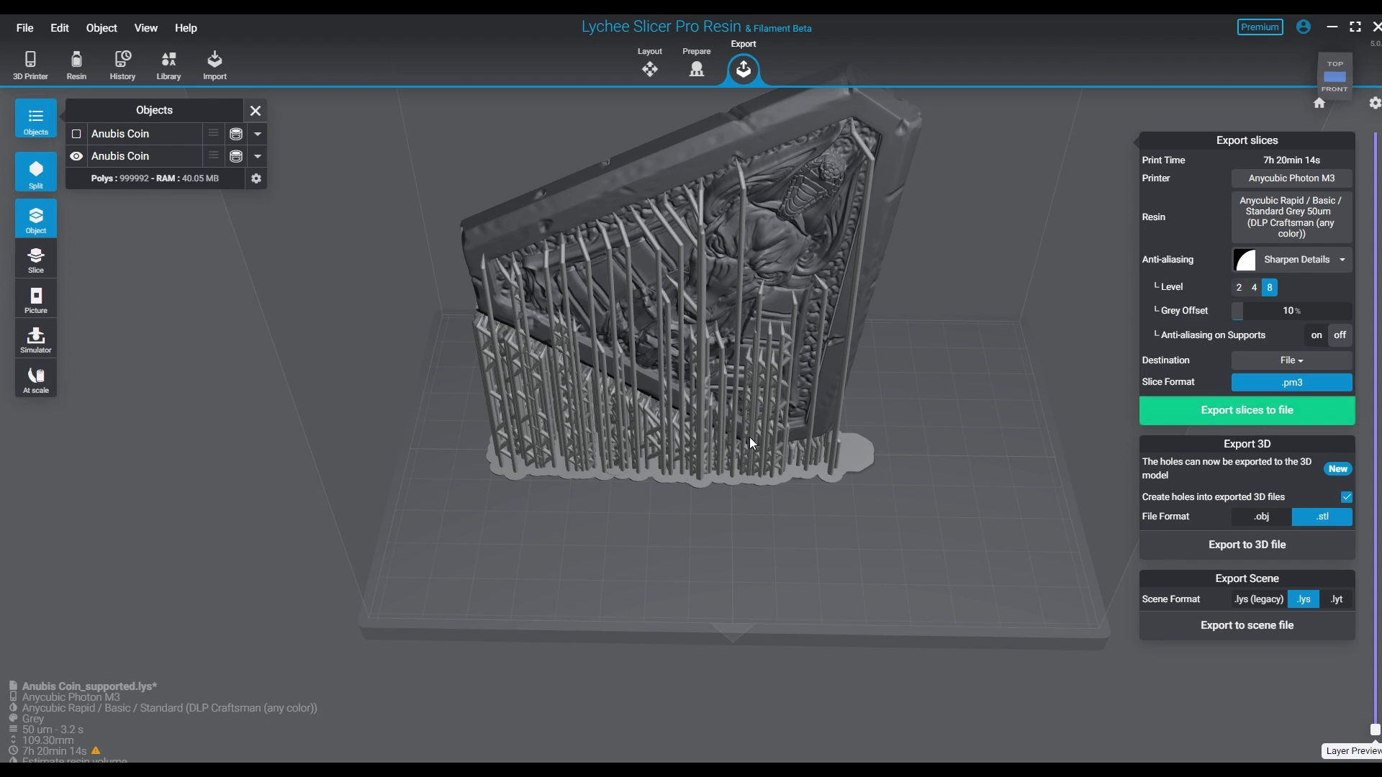
pyautogui.moveTo(975, 531)
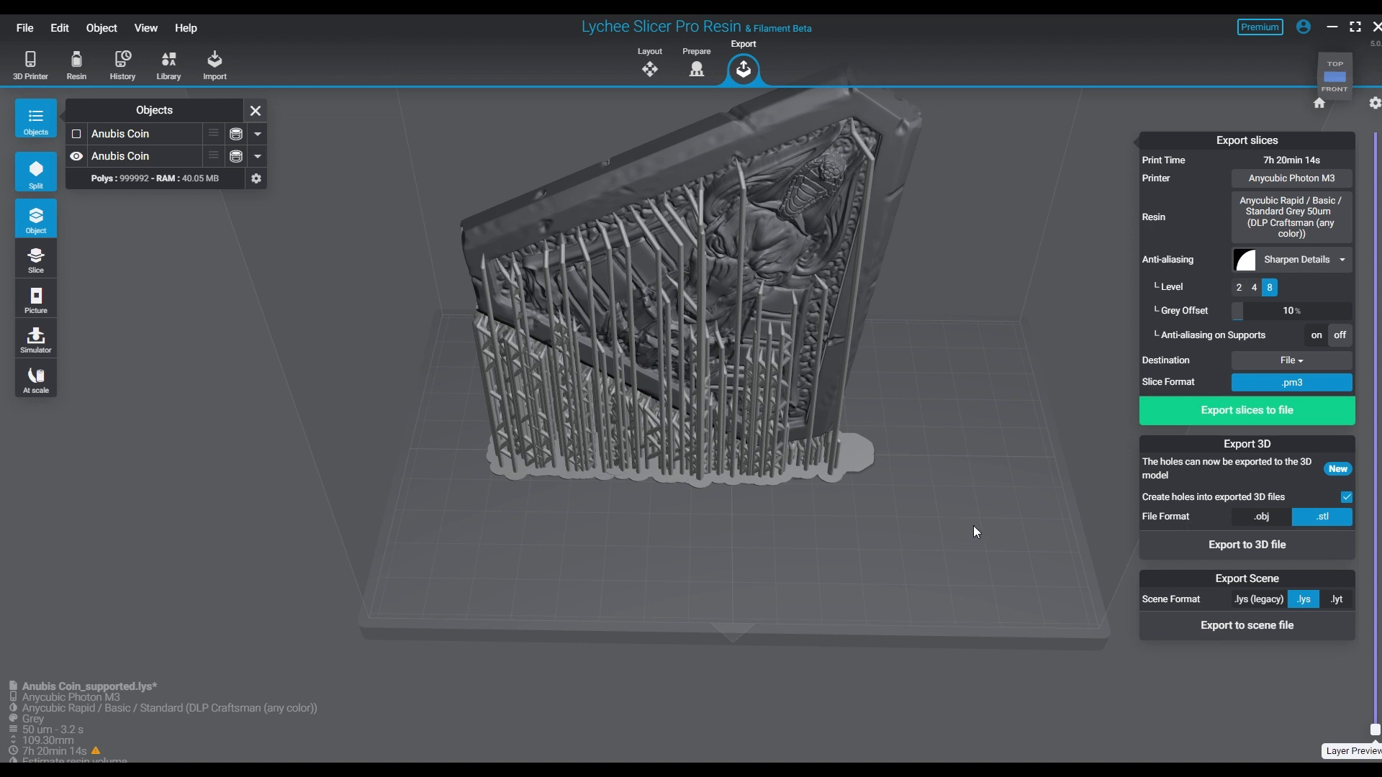
pyautogui.click(1245, 410)
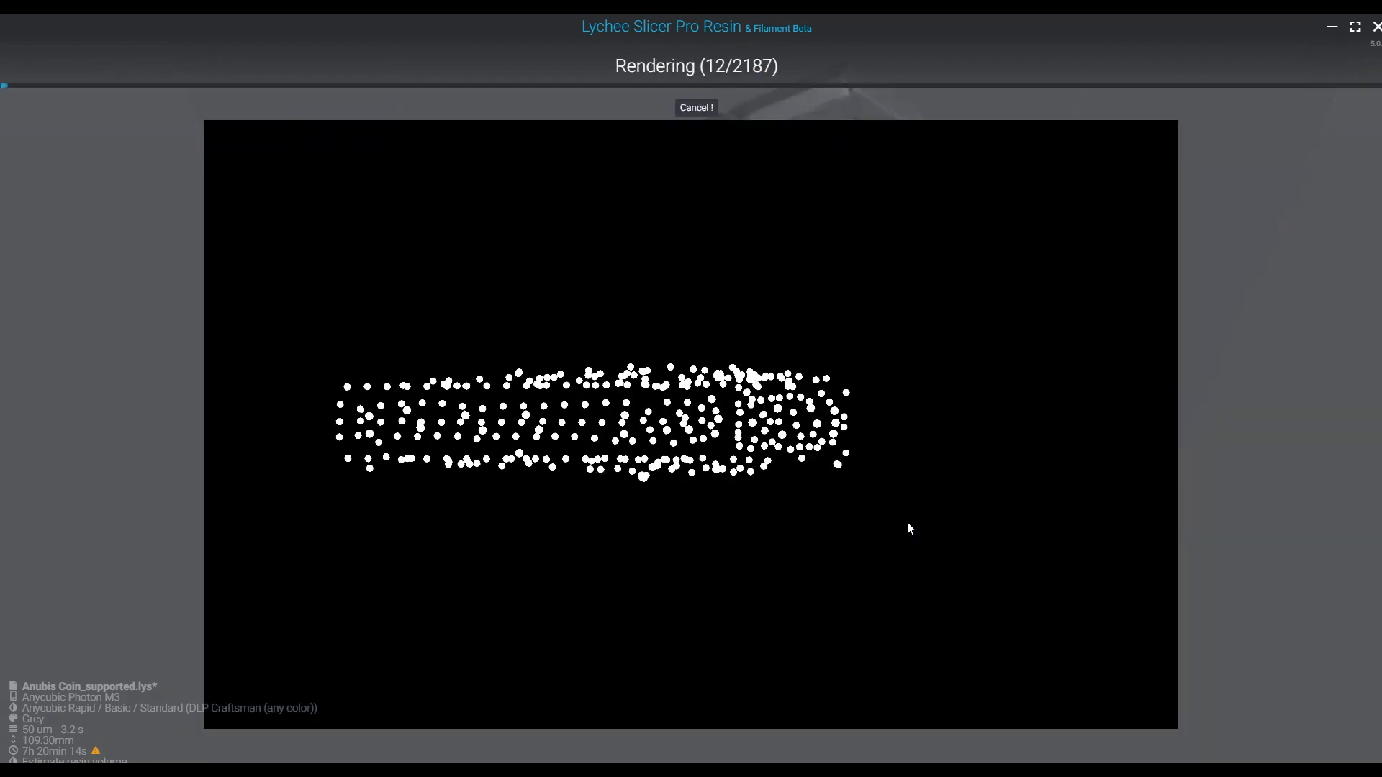